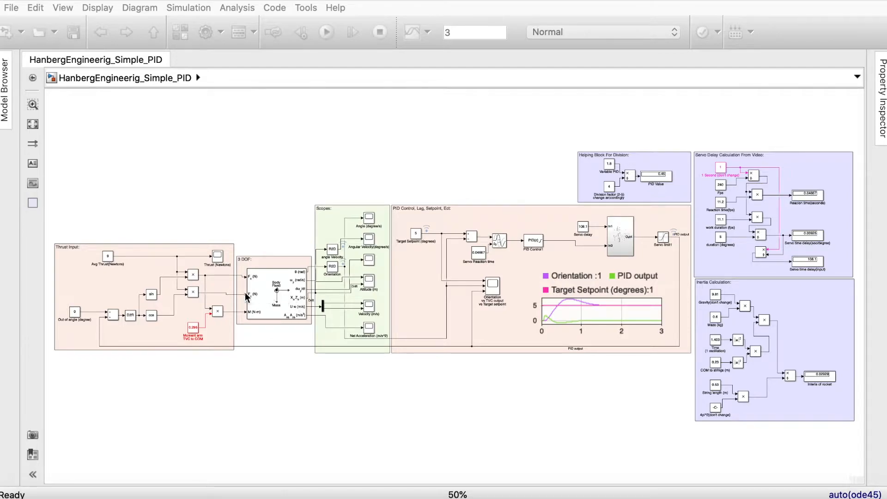
pyautogui.moveTo(490, 210)
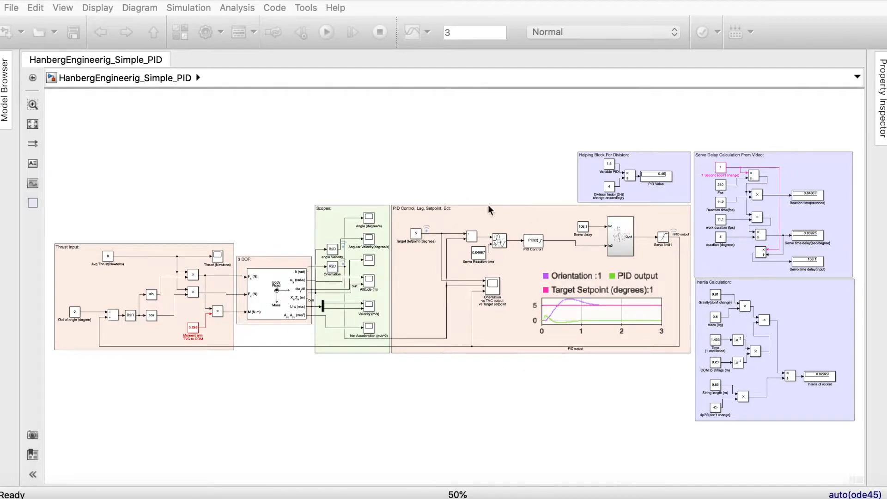
pyautogui.moveTo(65, 255)
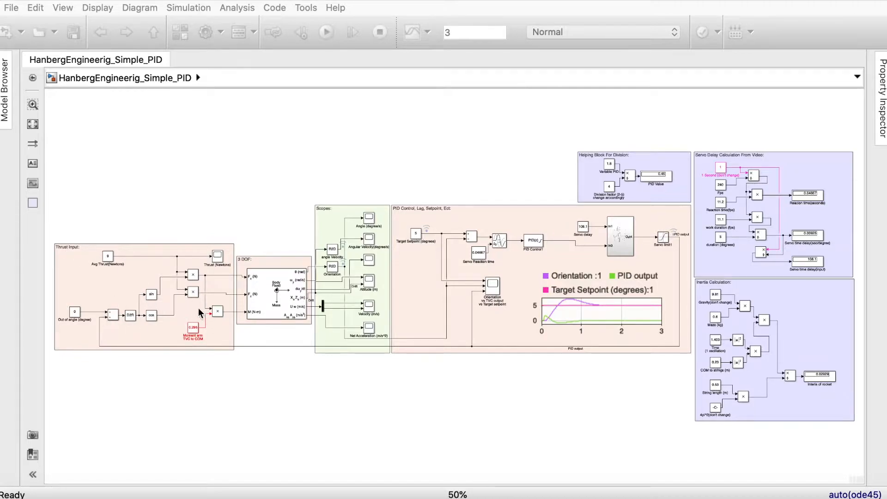
pyautogui.moveTo(170, 324)
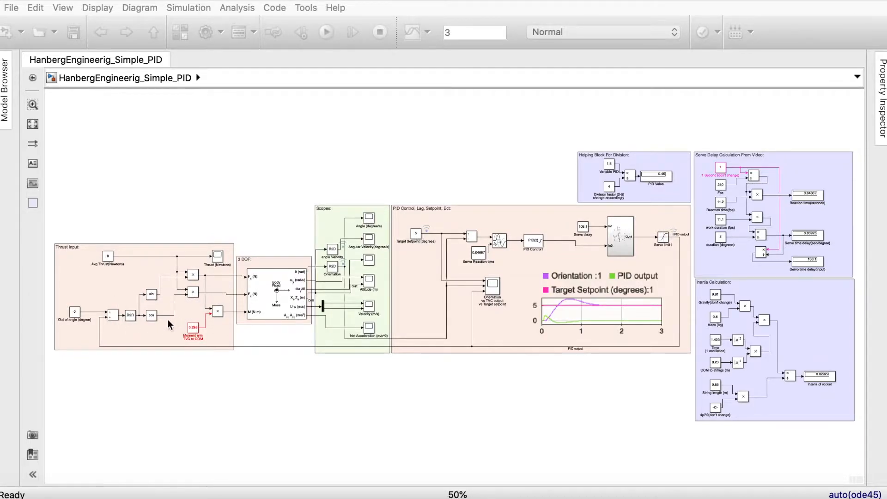
pyautogui.moveTo(441, 221)
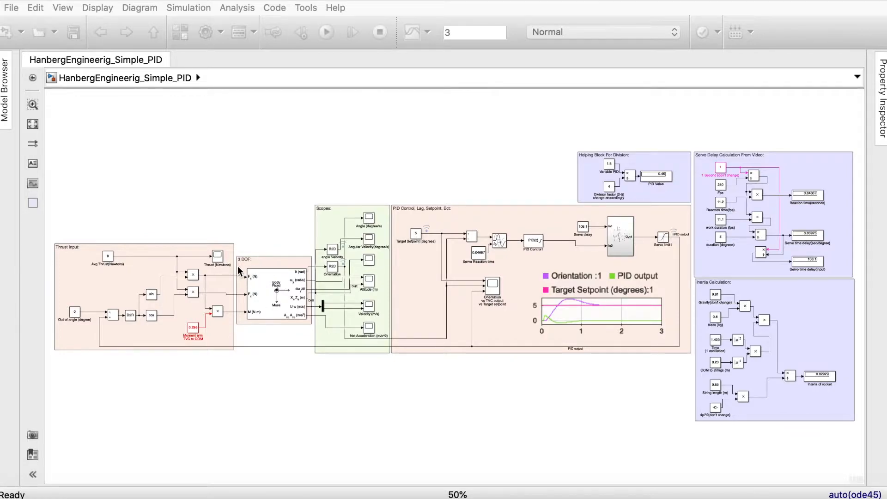
pyautogui.moveTo(269, 315)
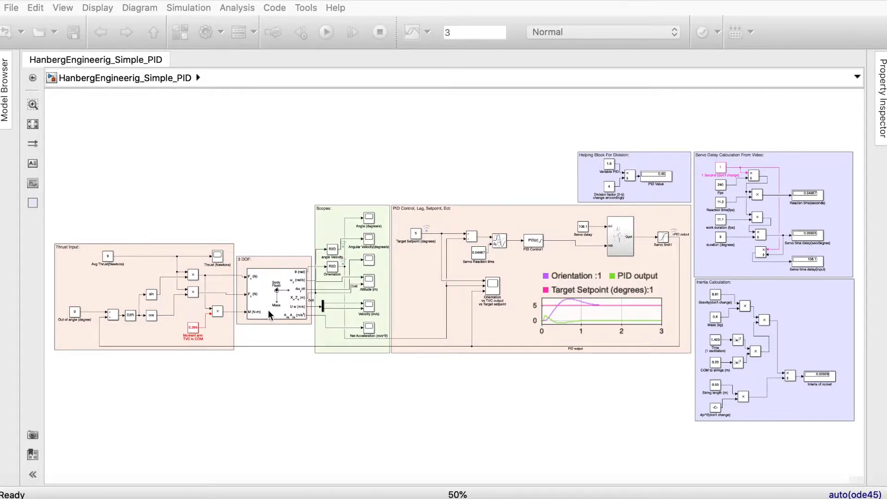
pyautogui.moveTo(272, 301)
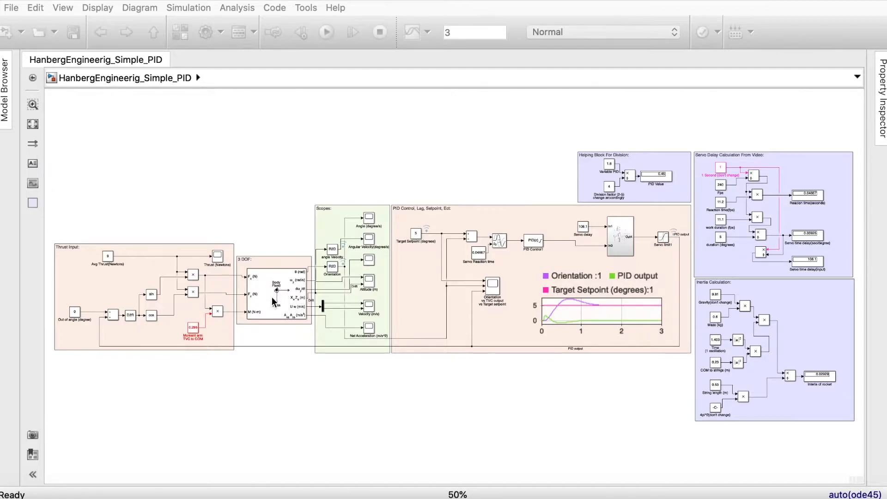
pyautogui.moveTo(282, 302)
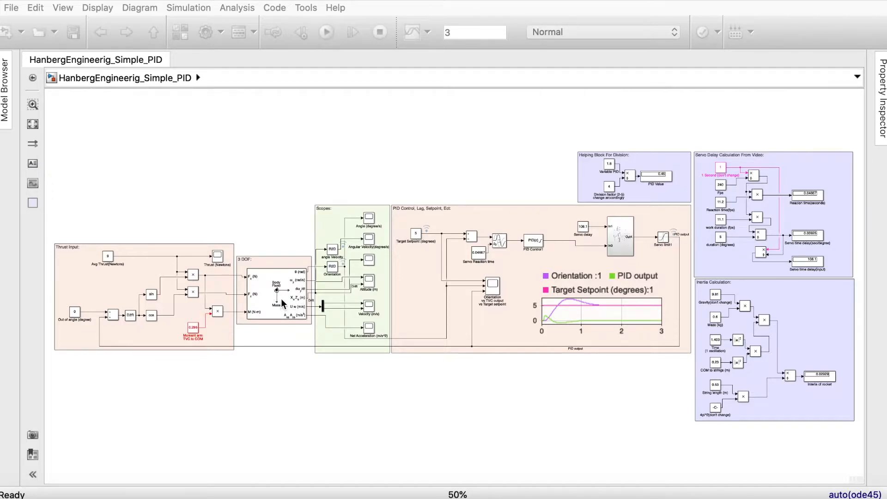
# - Set the 3DOF (Body Axes) block's initial mass to 0.6 and confirm inertia 0.02929
pyautogui.doubleClick(274, 288)
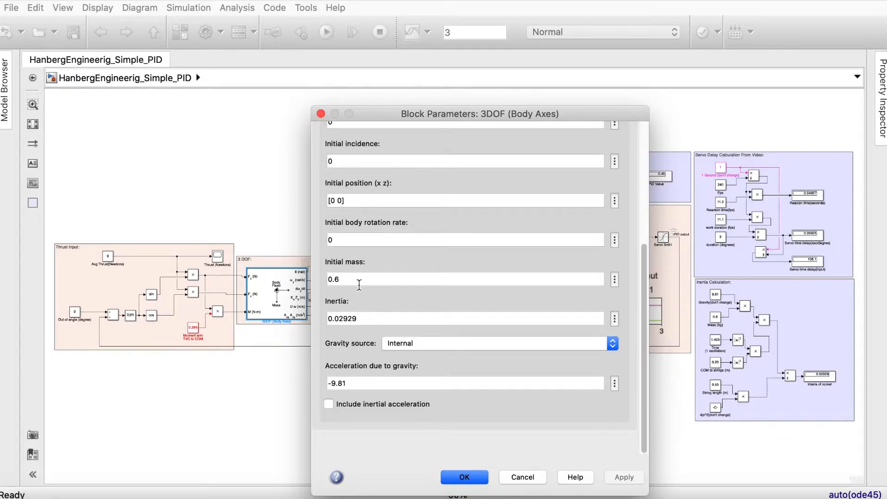
pyautogui.click(333, 279)
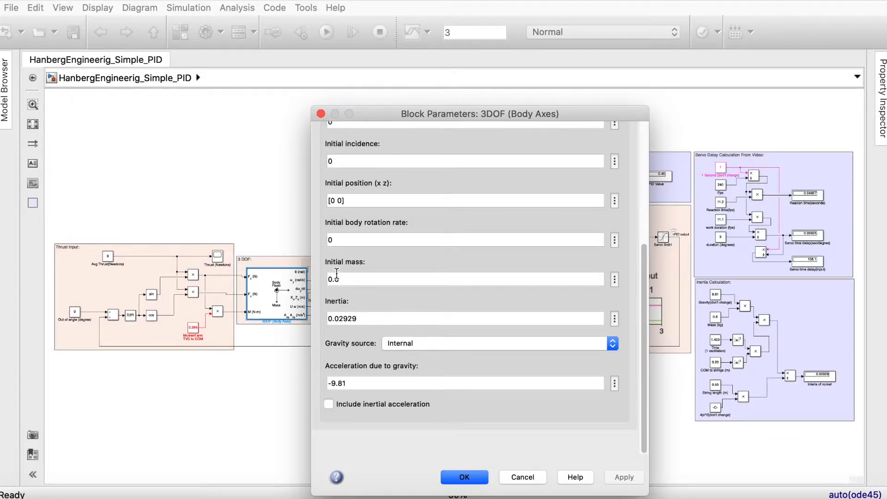
pyautogui.write('0.6')
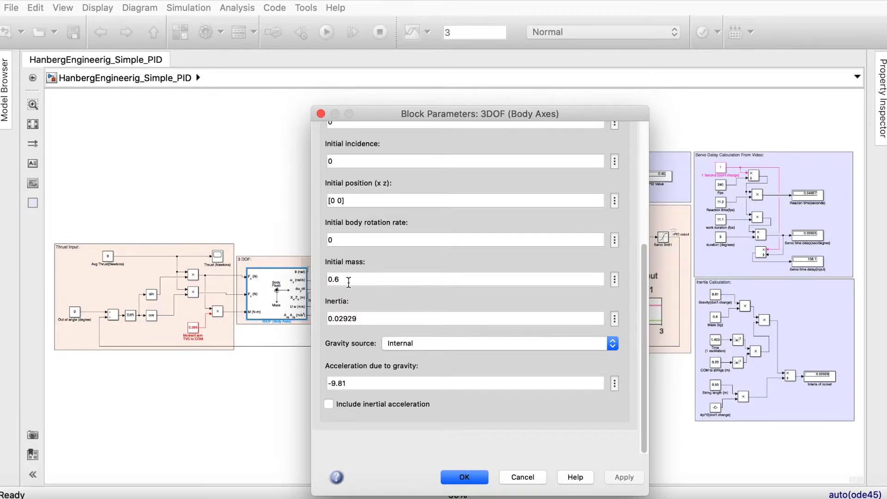
pyautogui.click(464, 279)
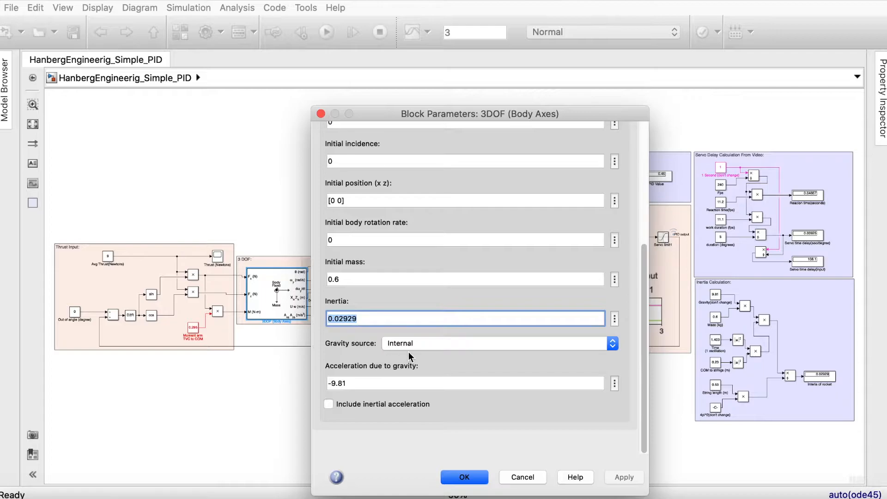
pyautogui.click(464, 477)
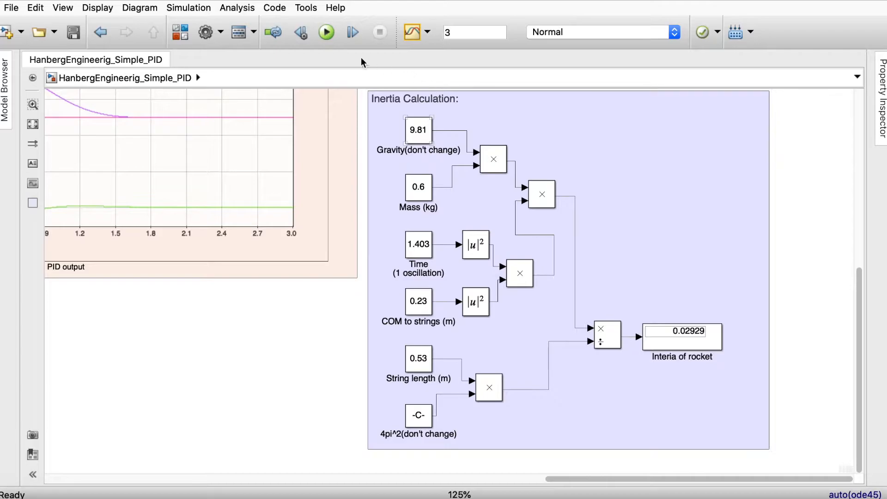
pyautogui.click(536, 276)
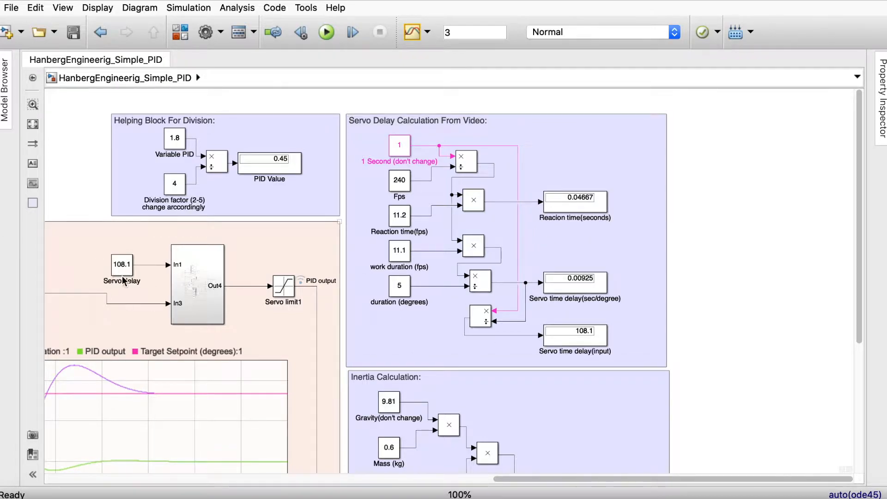
pyautogui.moveTo(103, 267)
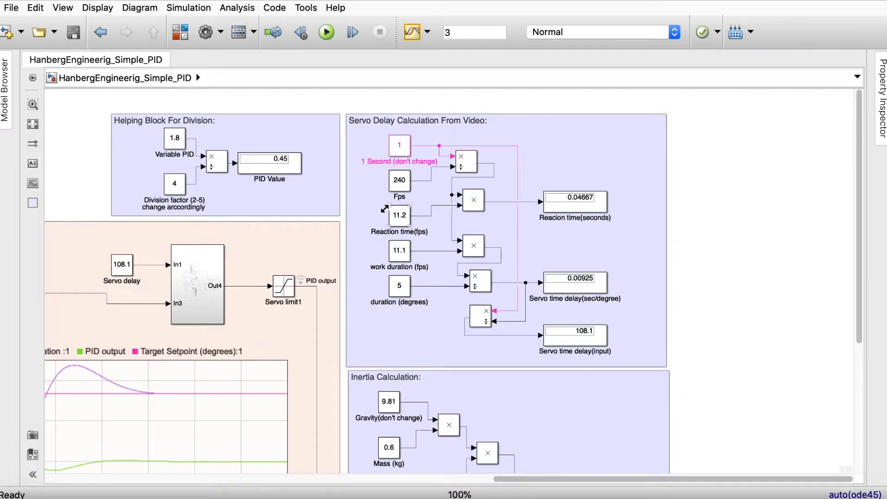
pyautogui.click(399, 145)
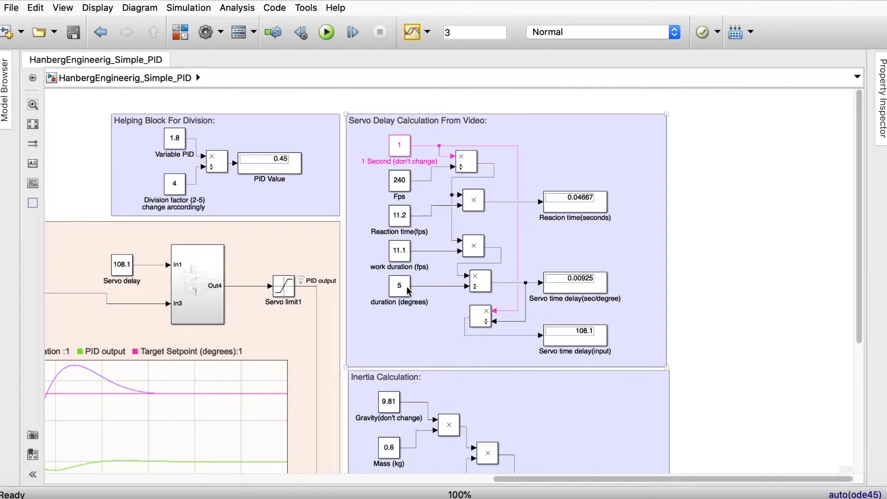
pyautogui.moveTo(416, 312)
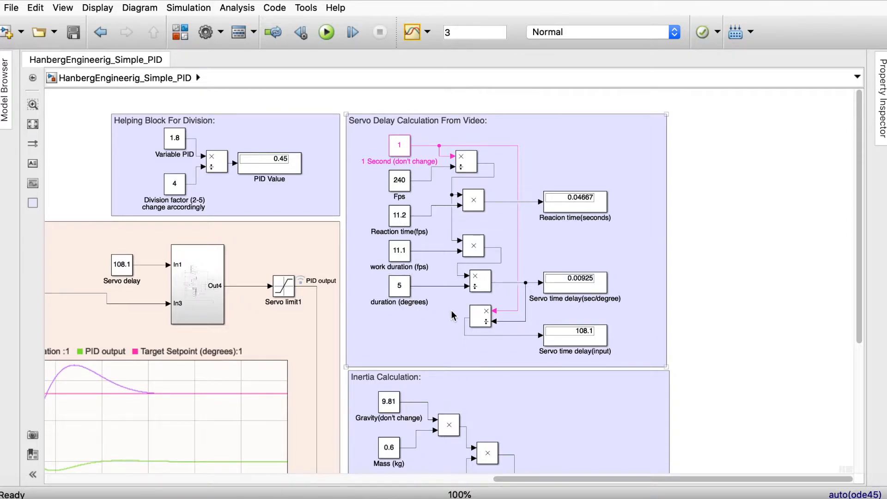
pyautogui.moveTo(583, 238)
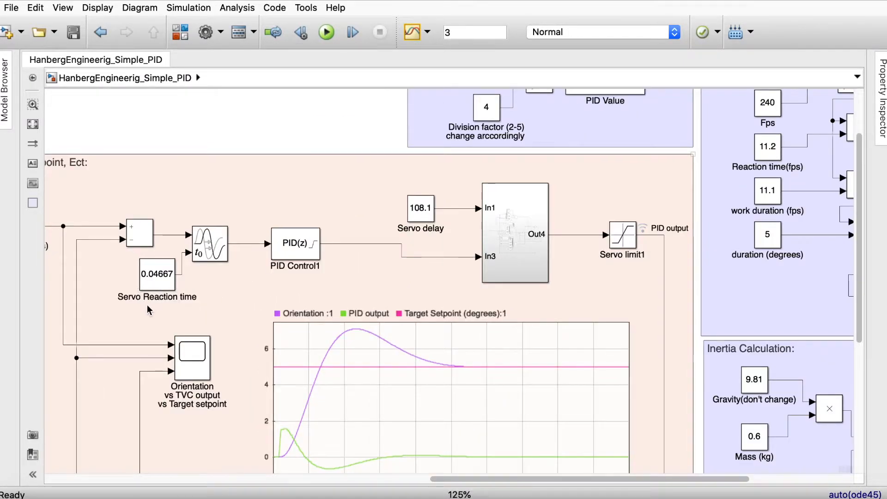
pyautogui.click(157, 275)
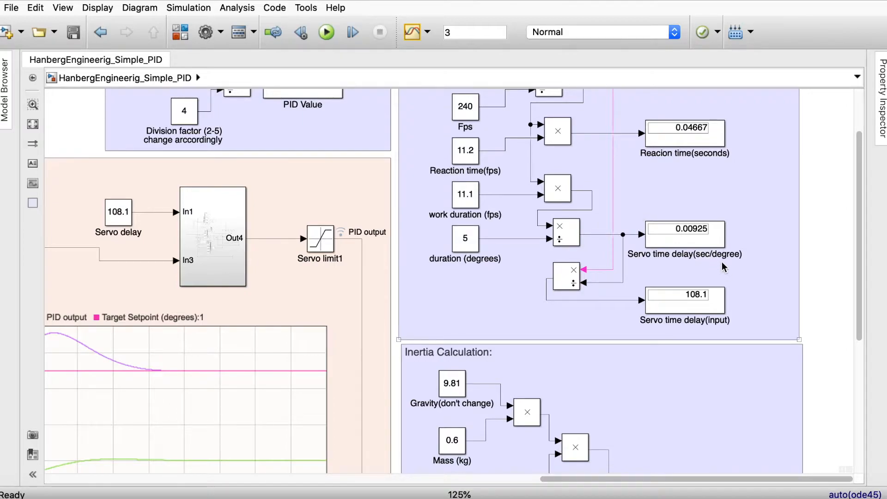
pyautogui.click(685, 231)
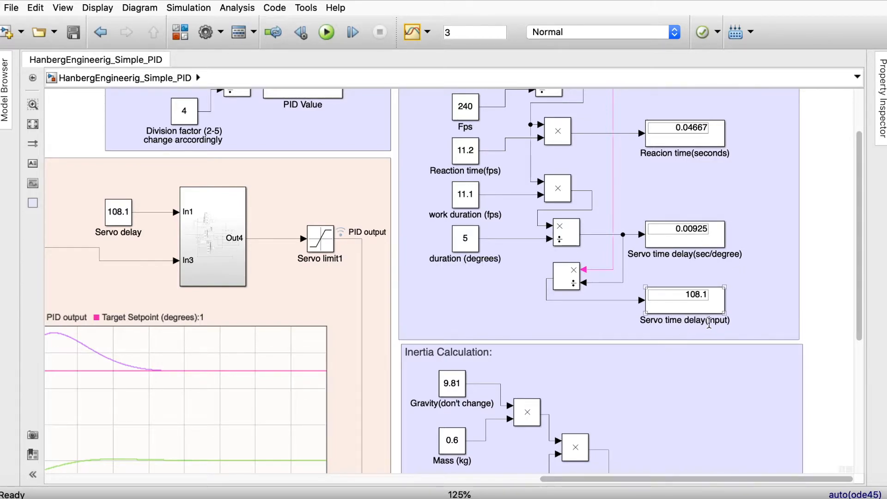
pyautogui.click(118, 213)
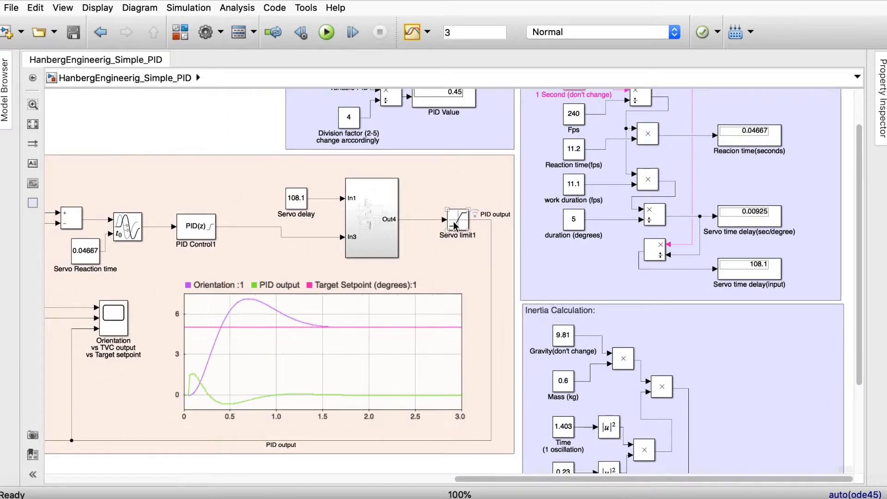
pyautogui.doubleClick(458, 220)
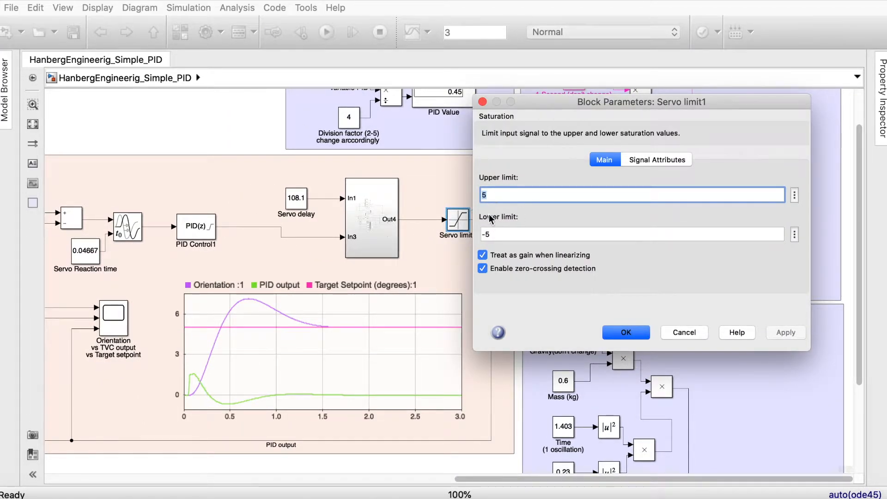
pyautogui.moveTo(587, 325)
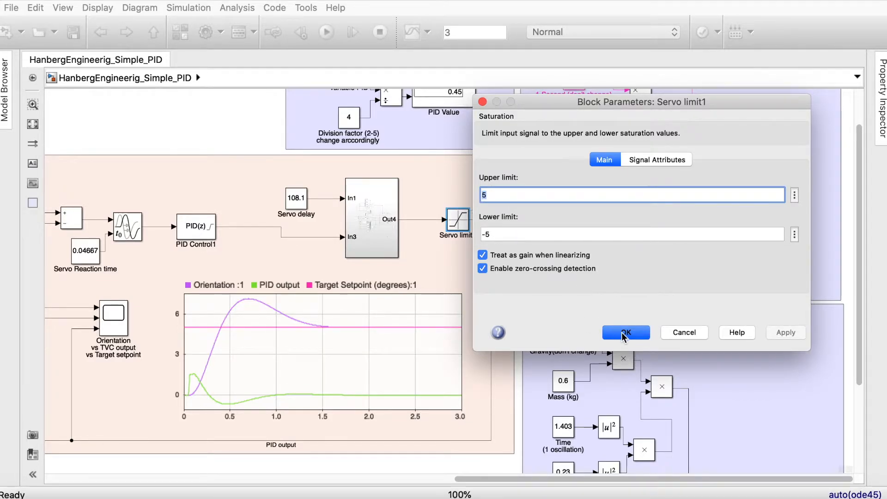
pyautogui.click(625, 332)
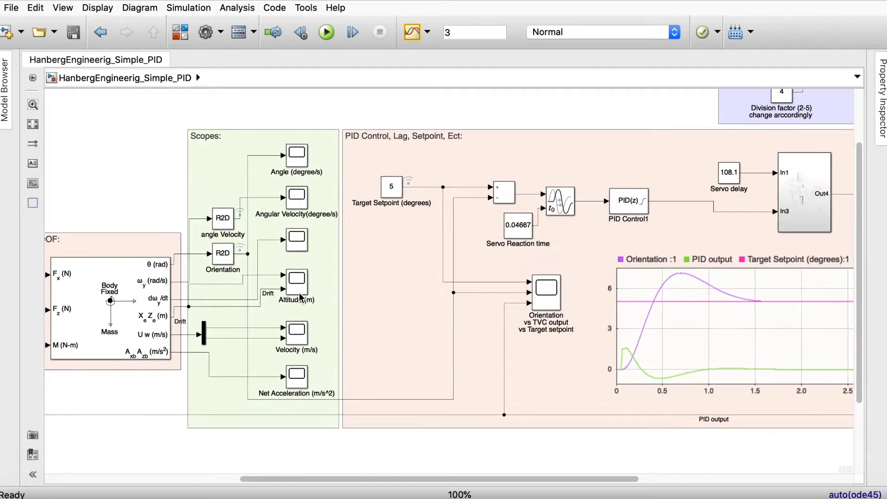
pyautogui.click(391, 186)
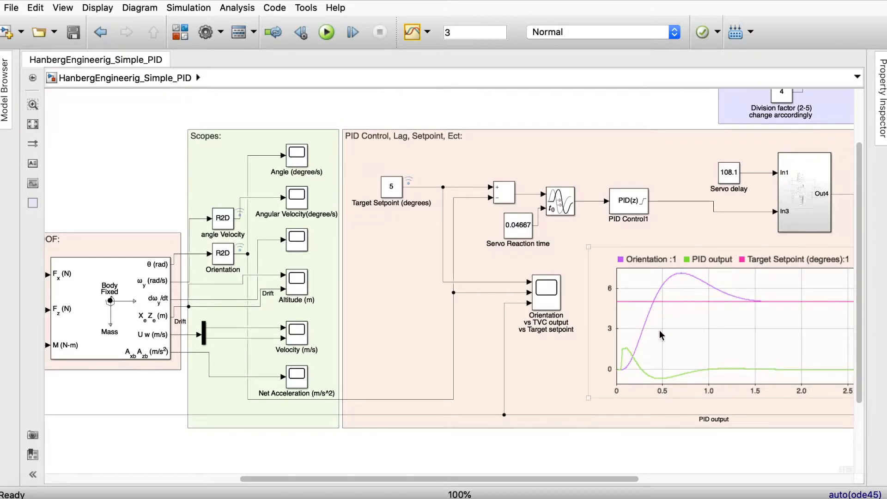
pyautogui.moveTo(727, 303)
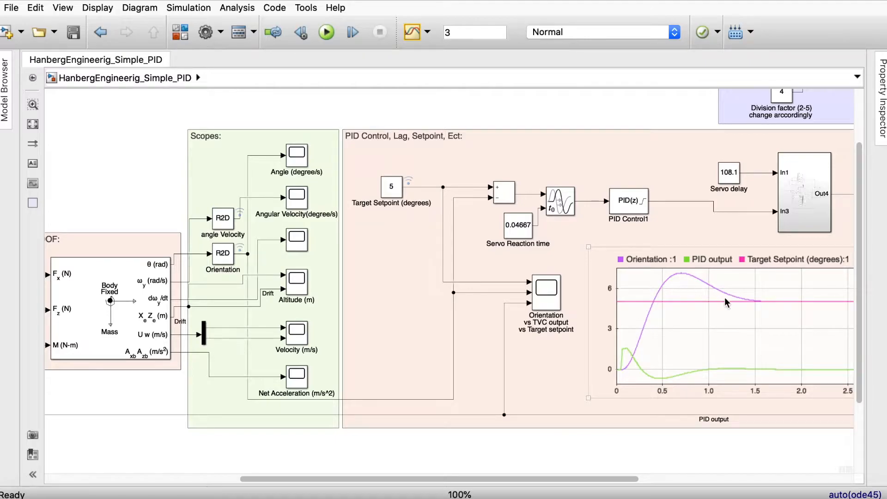
pyautogui.moveTo(535, 333)
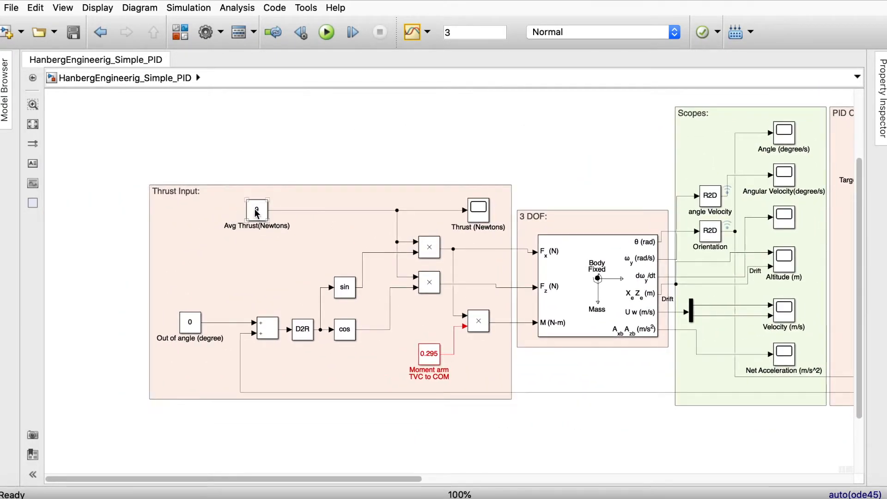
pyautogui.doubleClick(256, 210)
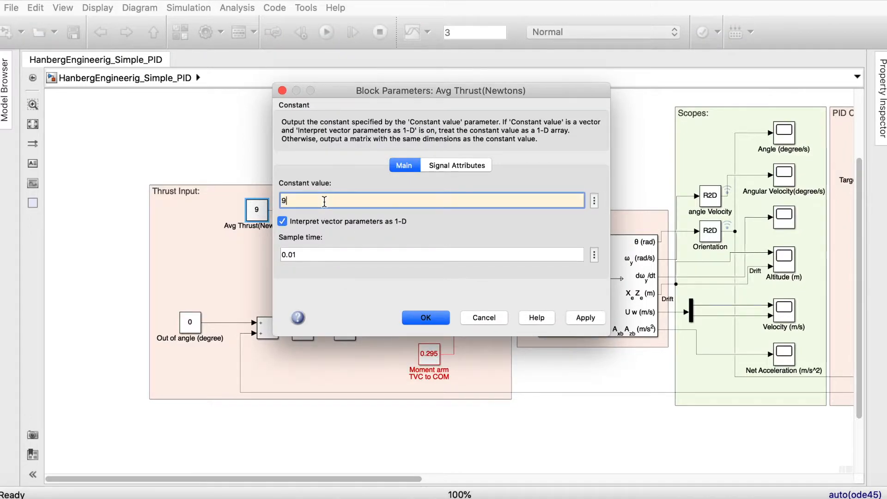
pyautogui.click(425, 317)
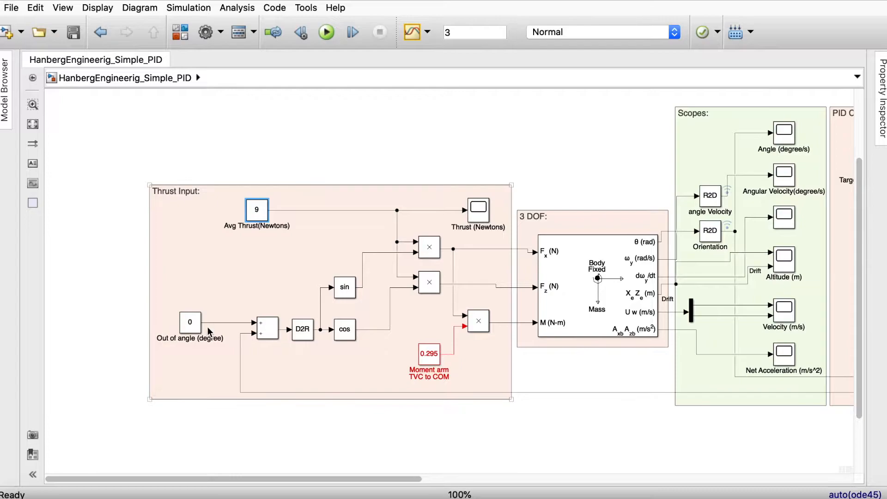
pyautogui.click(190, 322)
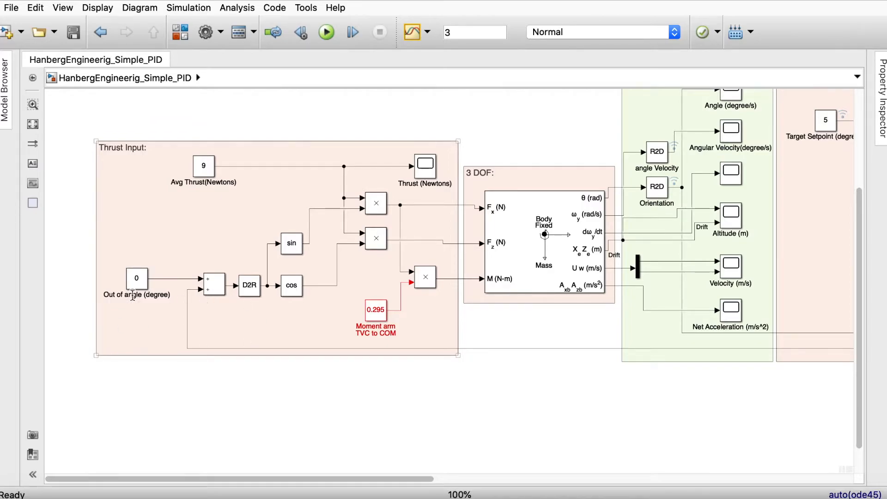
# - Confirm the Out of angle constant stays 0 and move to the PID Control area
pyautogui.doubleClick(137, 278)
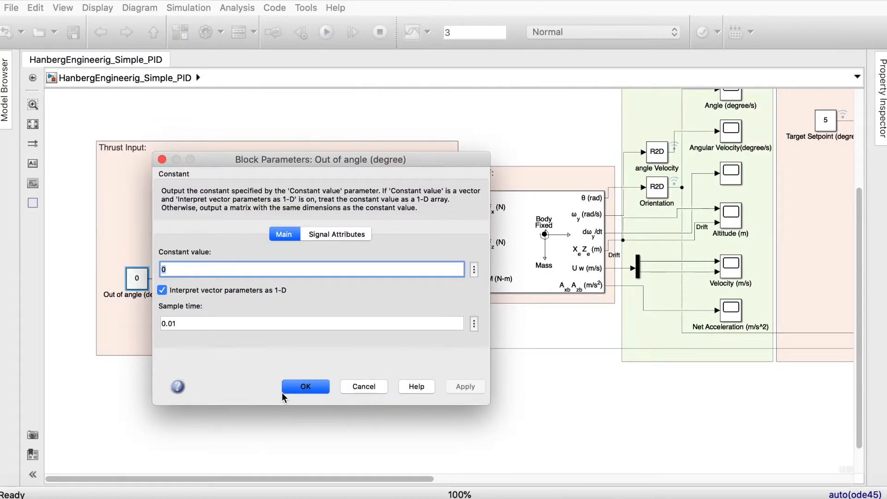
pyautogui.click(305, 386)
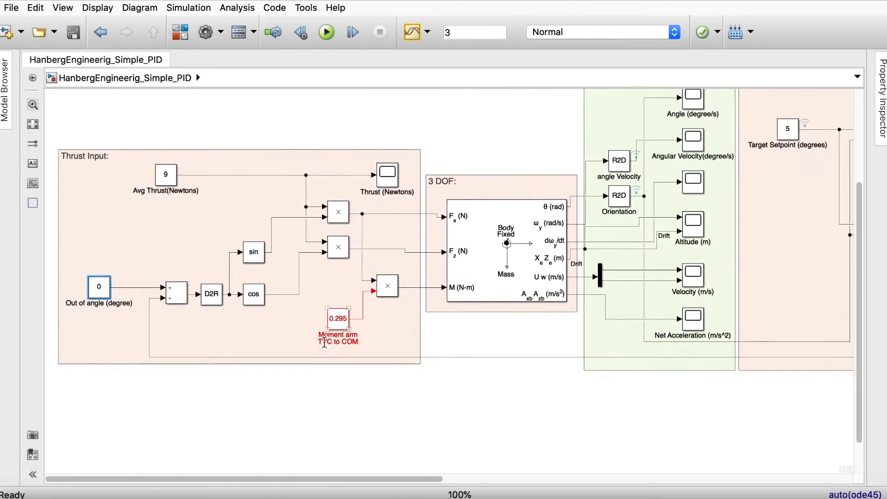
pyautogui.moveTo(326, 344)
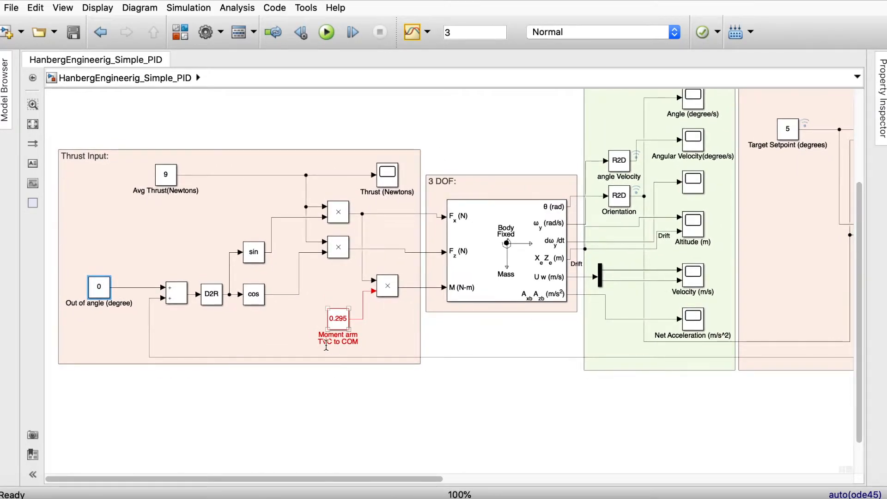
pyautogui.click(338, 319)
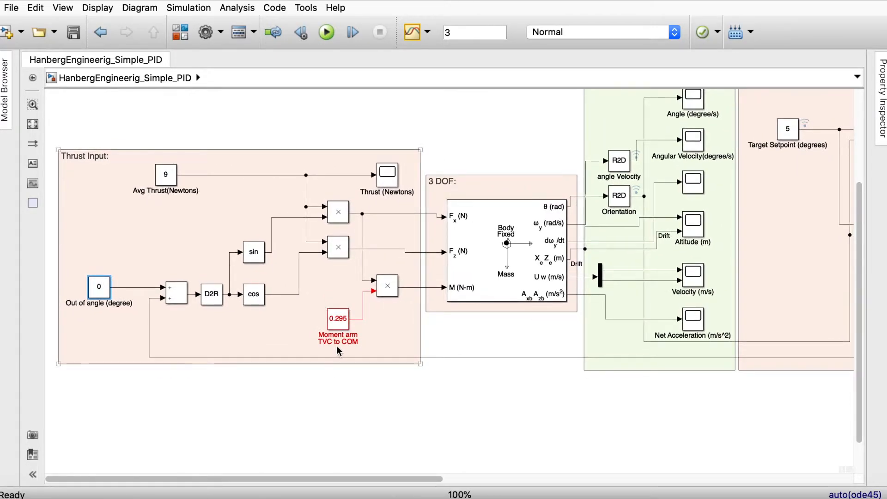
pyautogui.click(337, 319)
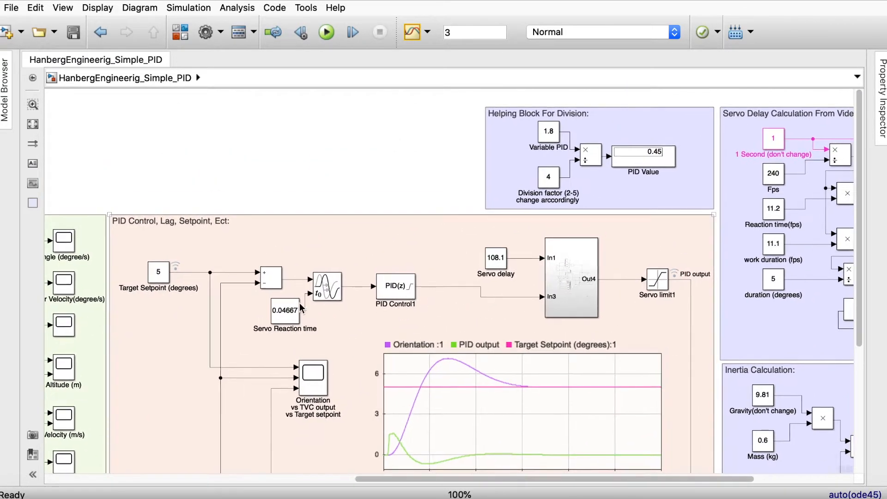
# - Try proportional gain values 1 and 0.1 in the PID Control1 parameters
pyautogui.click(395, 286)
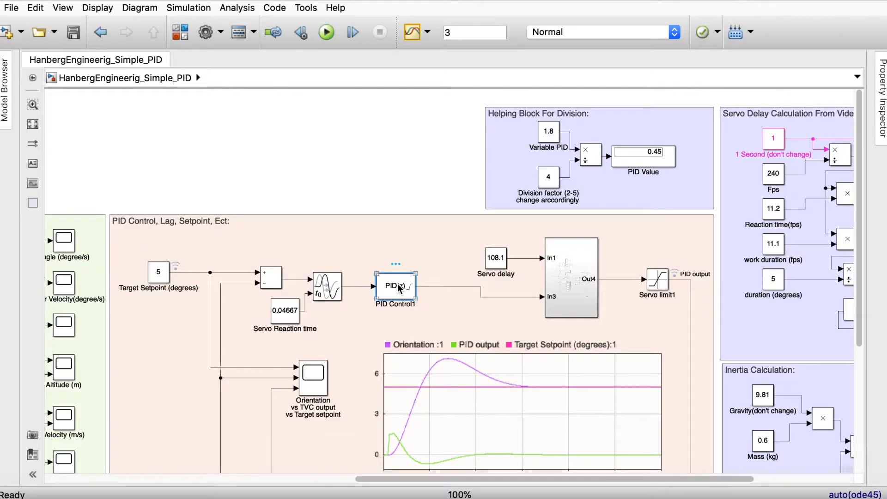
pyautogui.doubleClick(396, 286)
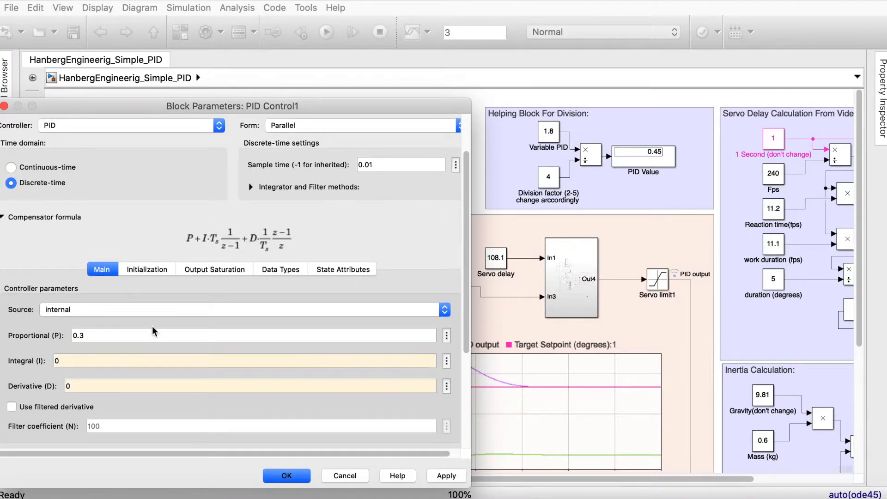
pyautogui.click(248, 387)
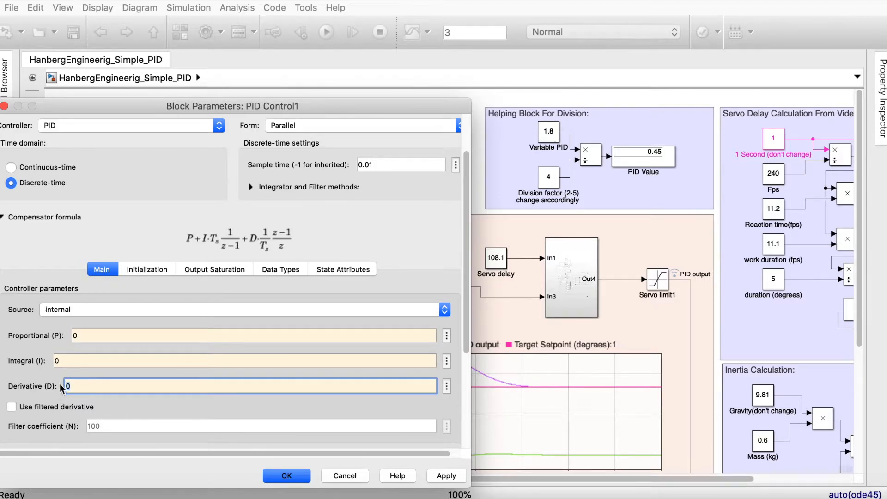
pyautogui.write('1')
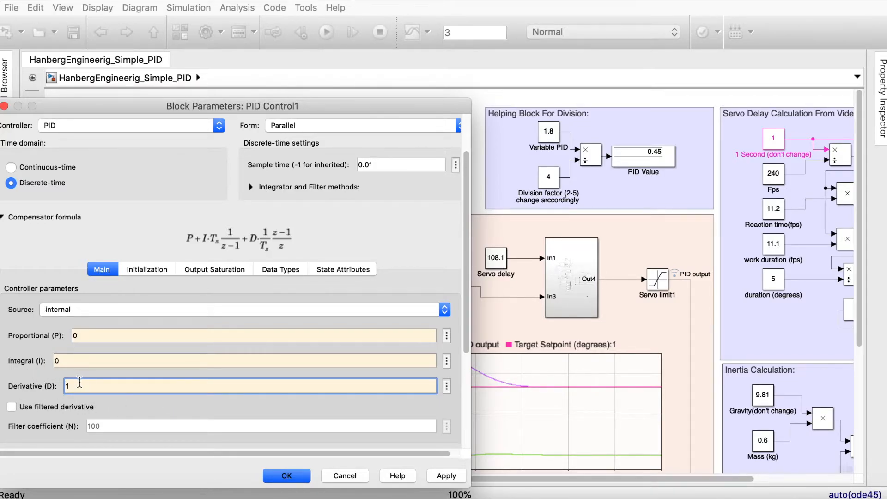
pyautogui.write('0.1')
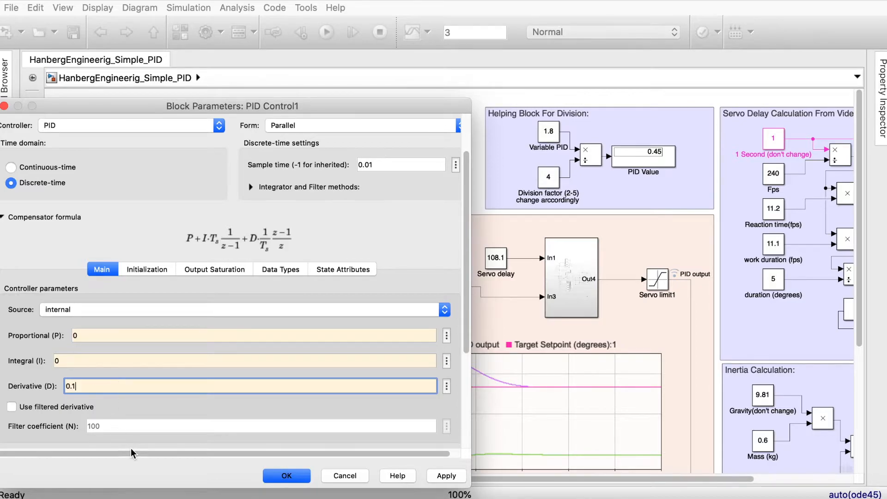
pyautogui.moveTo(409, 411)
pyautogui.write('0.025')
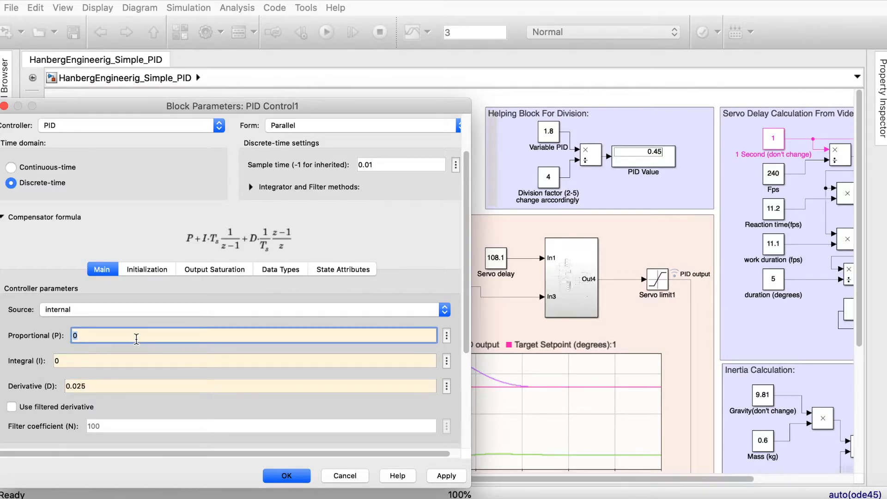
# - Settle the PID Control1 gains at proportional 0, integral 0 and derivative 1
pyautogui.write('1')
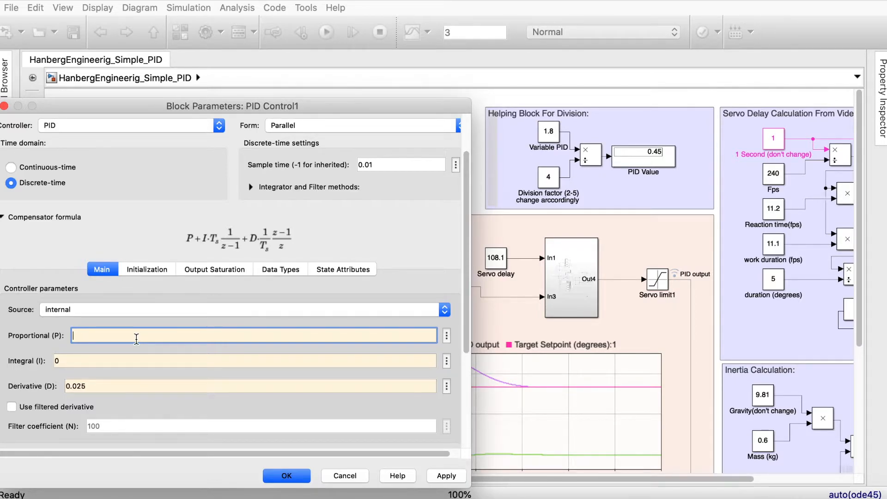
pyautogui.write('0.25')
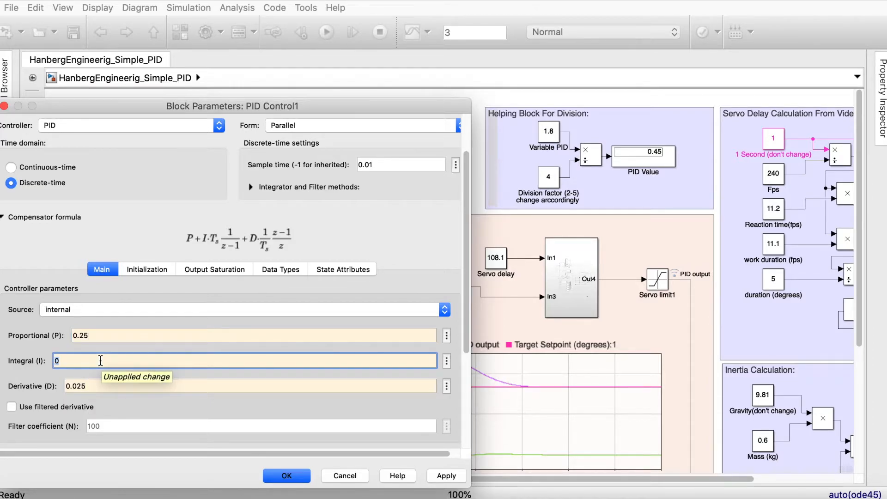
pyautogui.write('4')
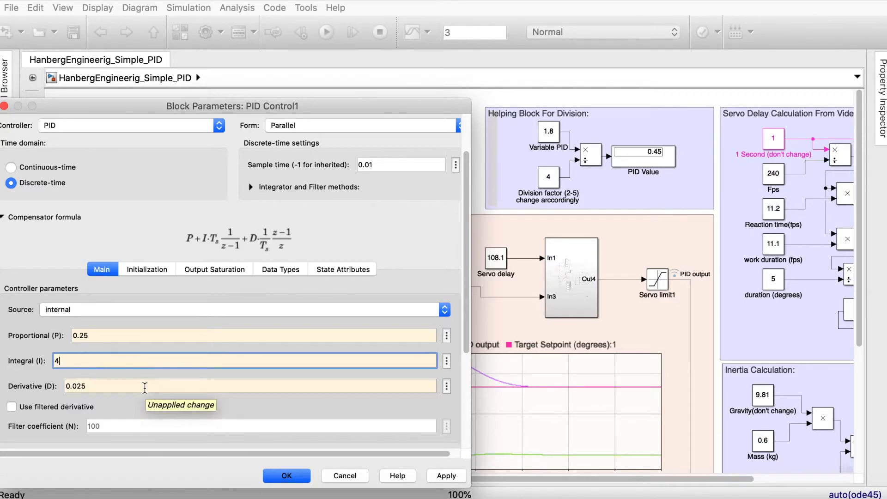
pyautogui.write('0')
pyautogui.click(252, 336)
pyautogui.write('0')
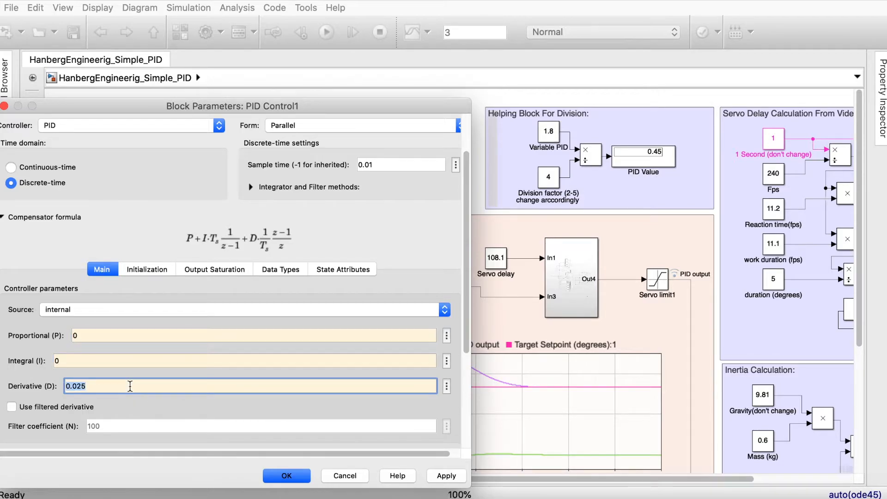
pyautogui.write('1')
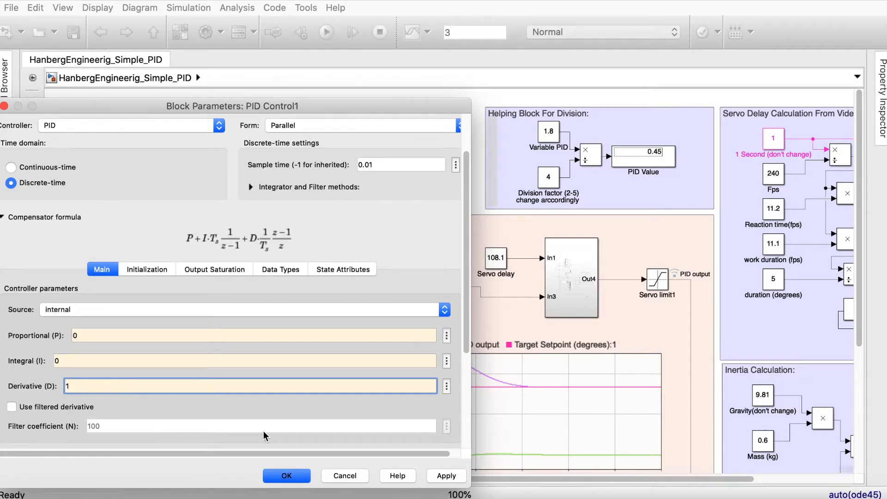
pyautogui.write('0')
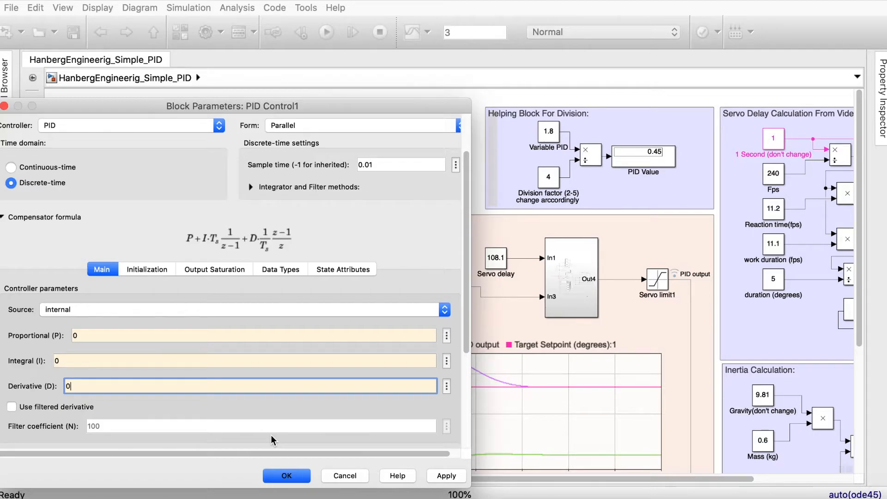
pyautogui.write('1')
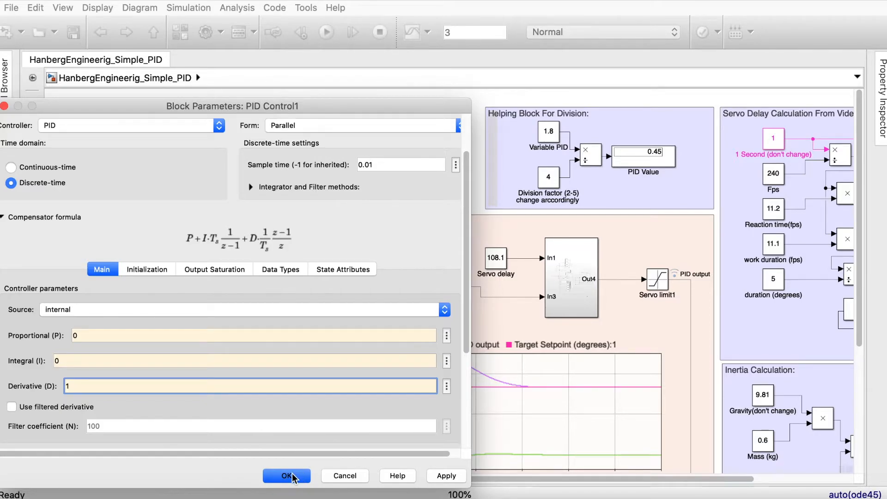
# - Apply the derivative-only gains and rerun, giving an orientation oscillating between about -5 and 5
pyautogui.click(287, 475)
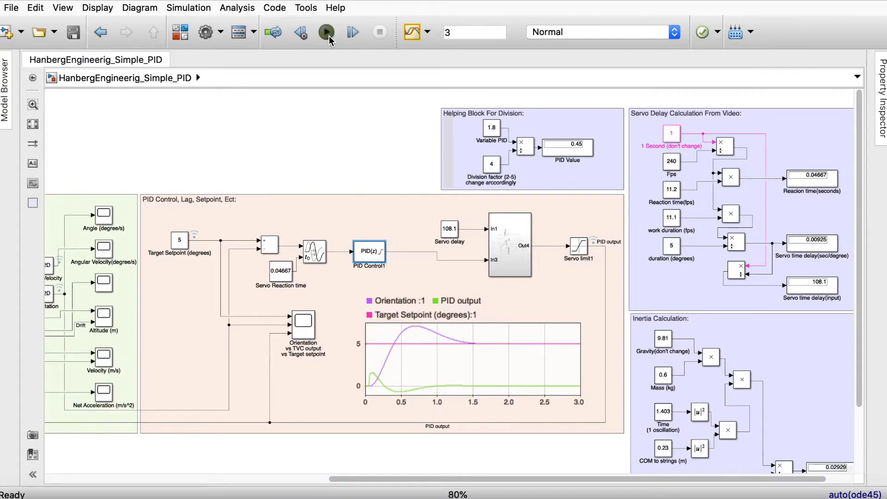
pyautogui.click(326, 31)
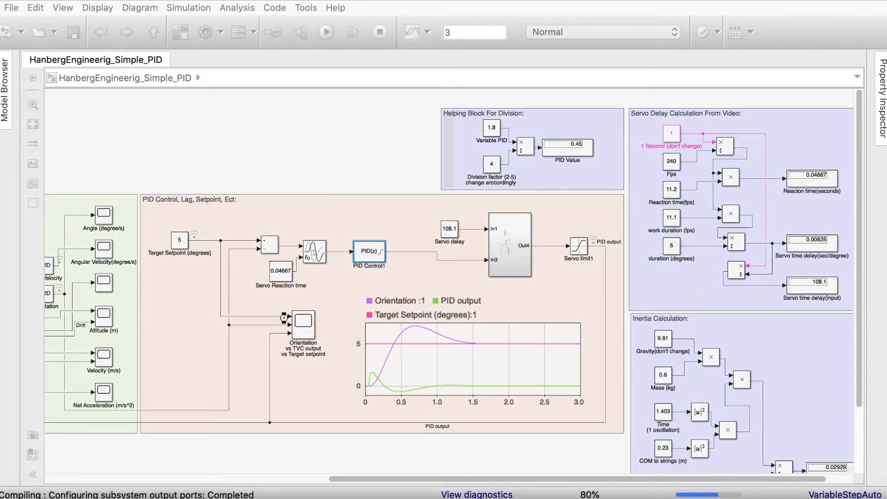
pyautogui.click(325, 32)
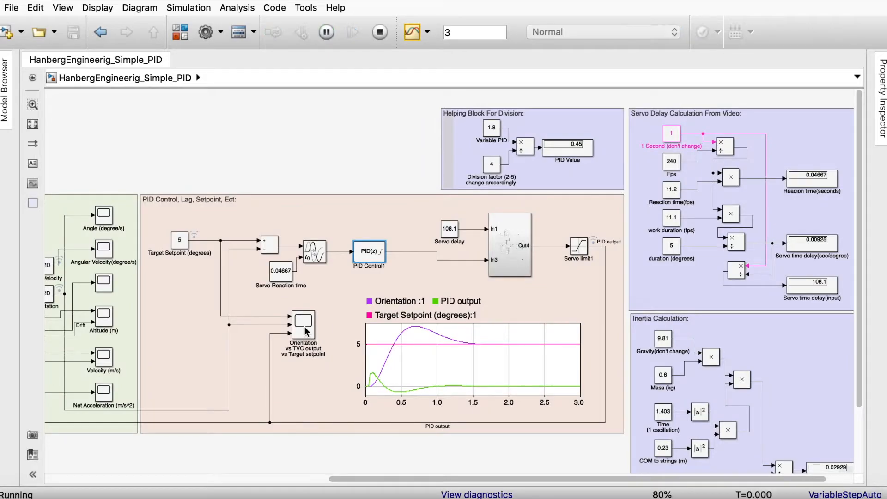
pyautogui.doubleClick(302, 326)
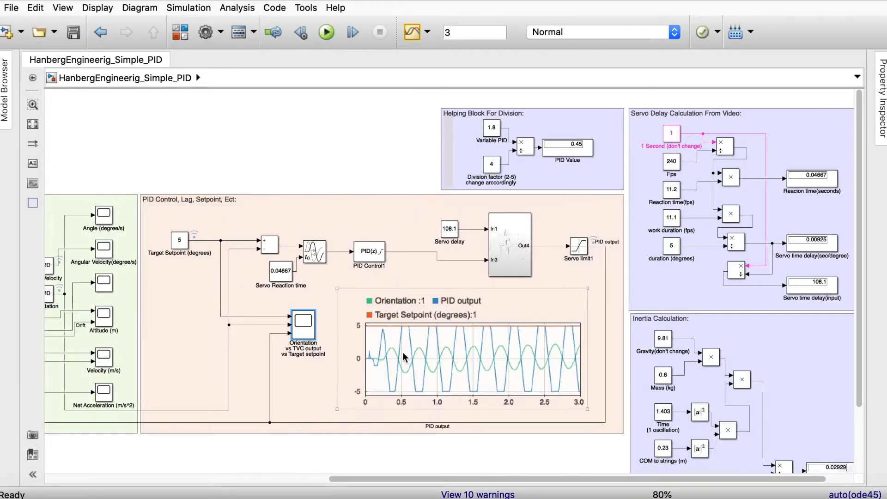
pyautogui.click(368, 250)
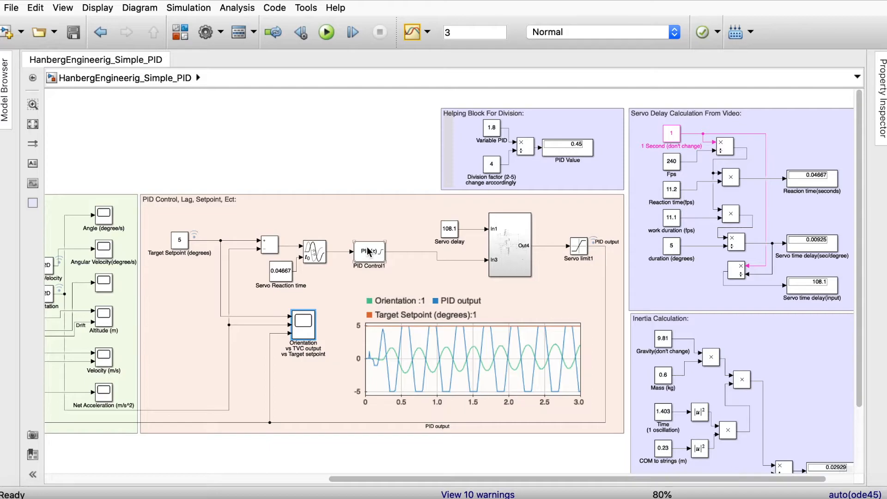
# - View the 'Orientation vs TVC output vs Target setpoint' scope full-size
pyautogui.doubleClick(303, 327)
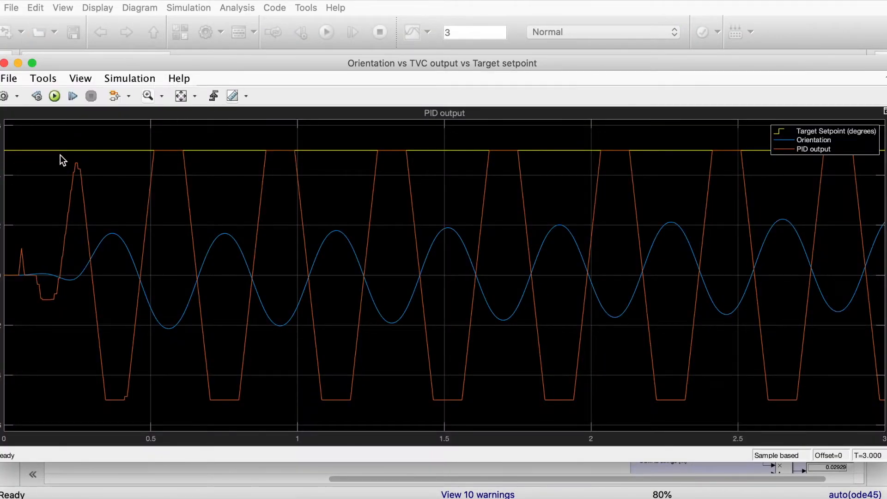
pyautogui.moveTo(813, 167)
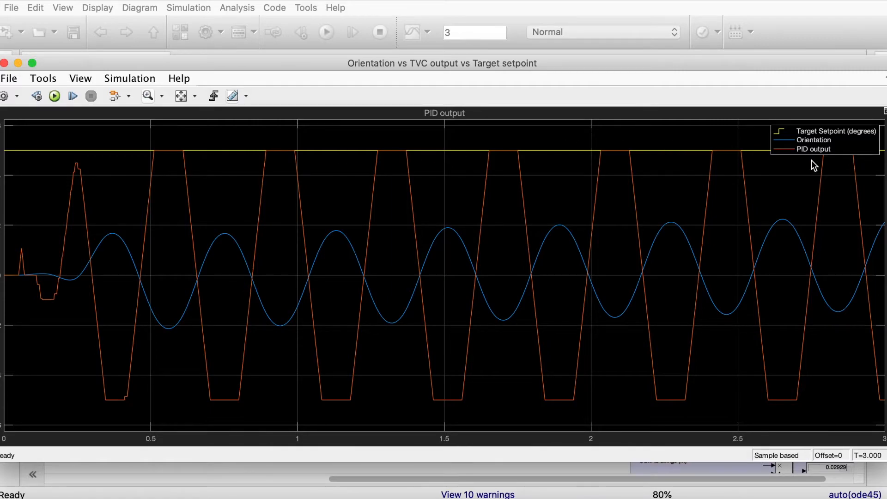
pyautogui.moveTo(488, 289)
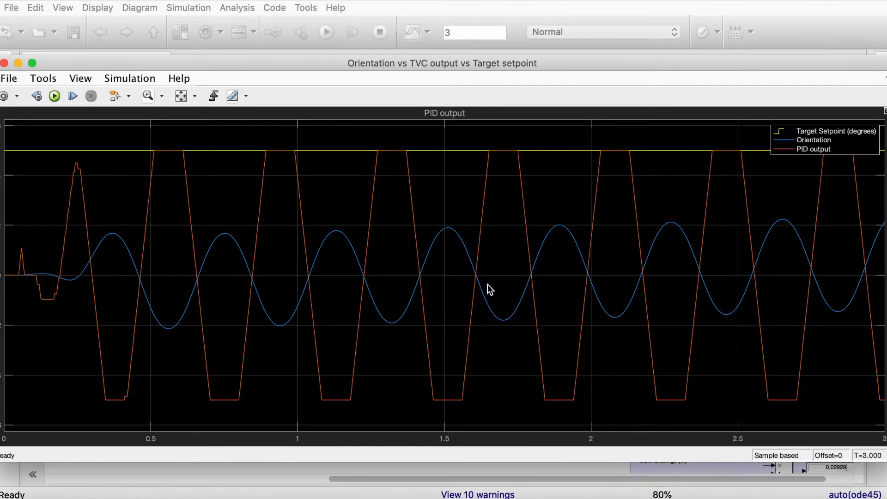
pyautogui.moveTo(785, 159)
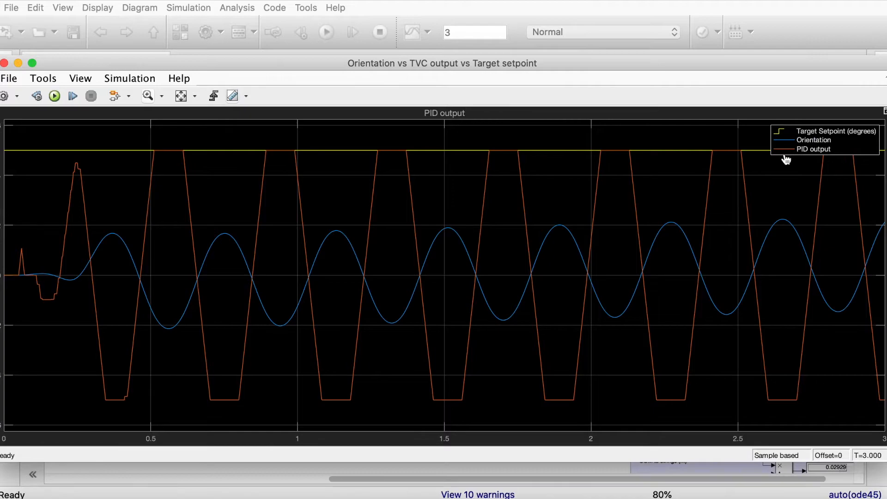
pyautogui.moveTo(82, 210)
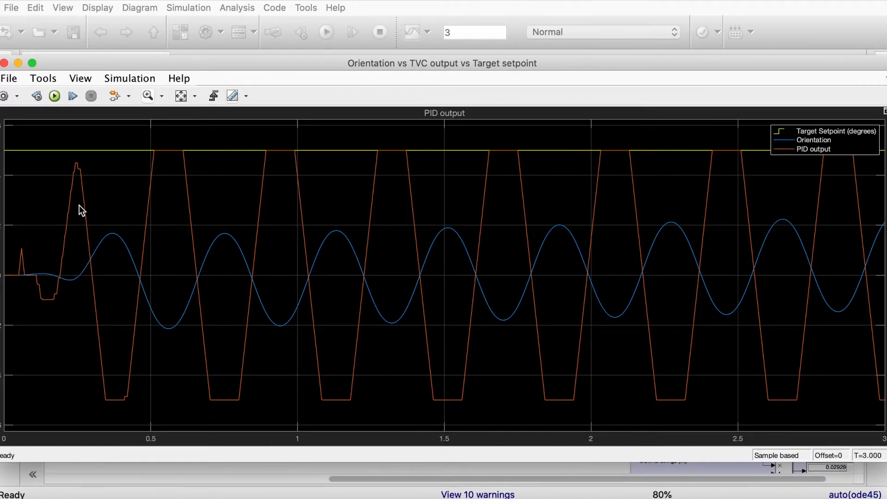
pyautogui.moveTo(172, 155)
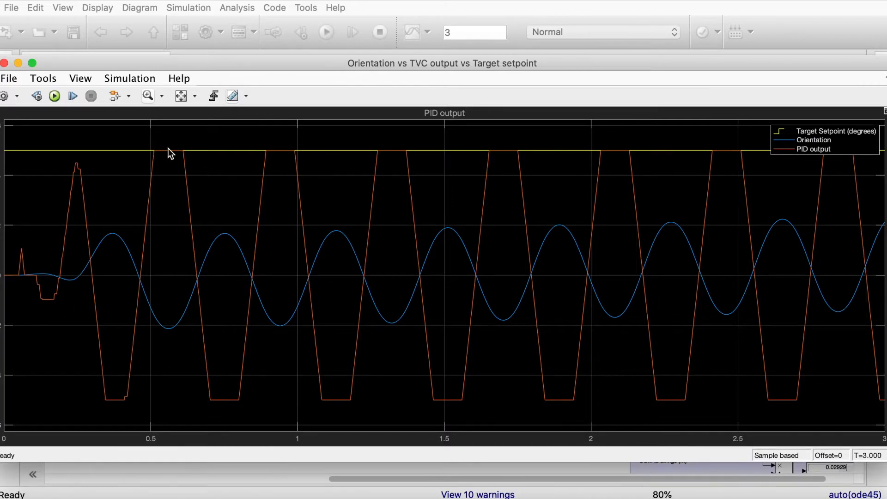
pyautogui.moveTo(306, 406)
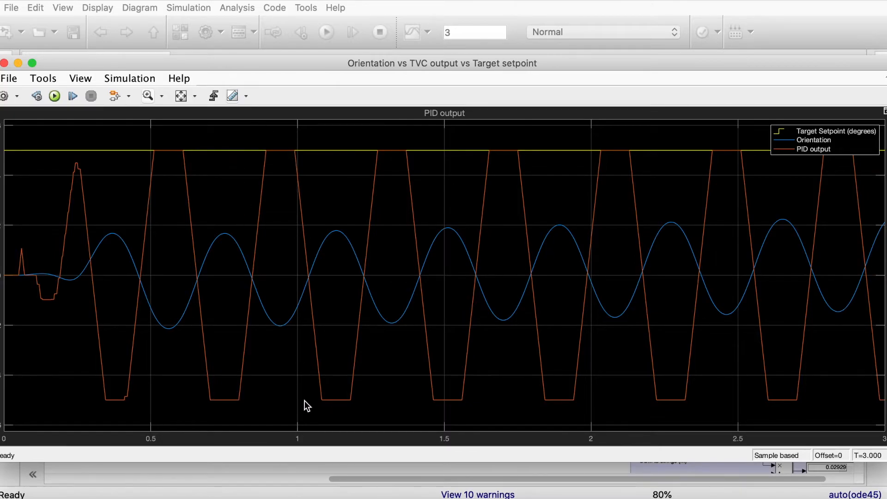
pyautogui.moveTo(444, 375)
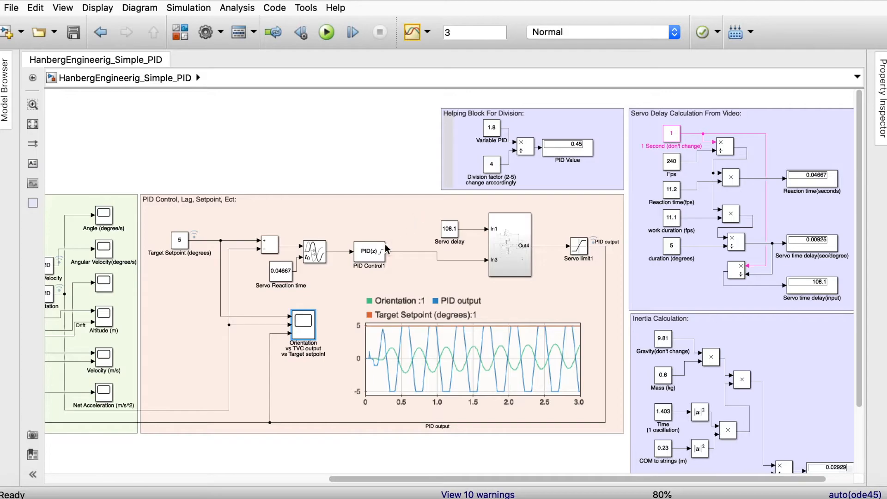
# - Set PID Control1 derivative gain to 0.5 with P and I at 0, and rerun the model
pyautogui.click(370, 250)
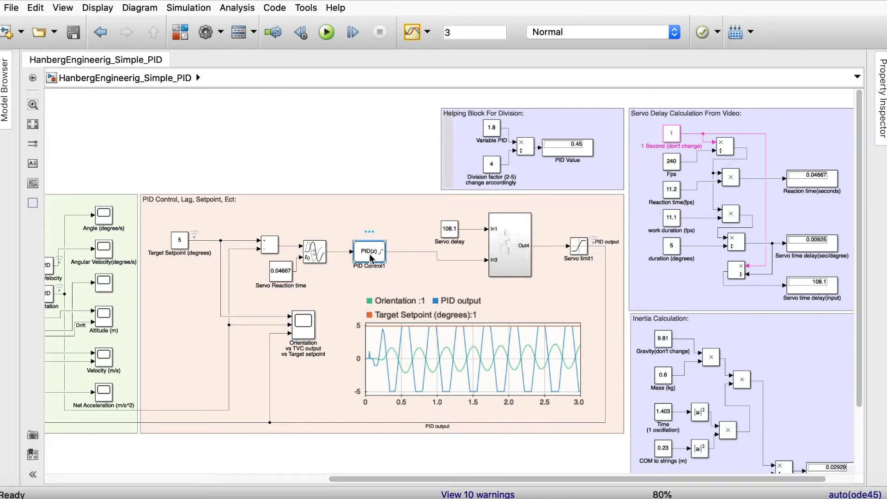
pyautogui.doubleClick(369, 251)
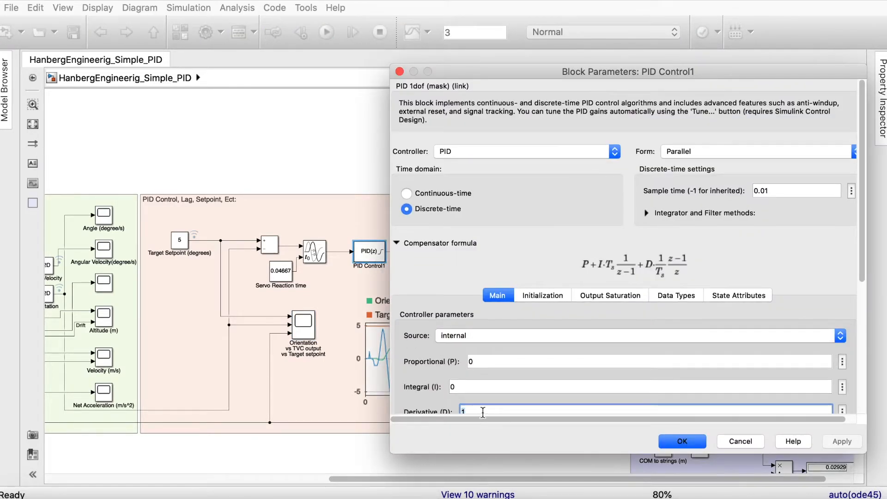
pyautogui.write('0')
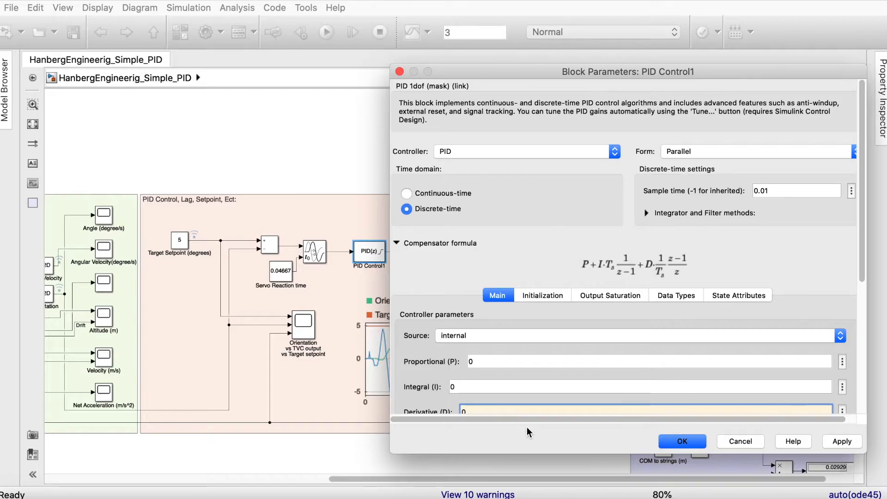
pyautogui.scroll(-3)
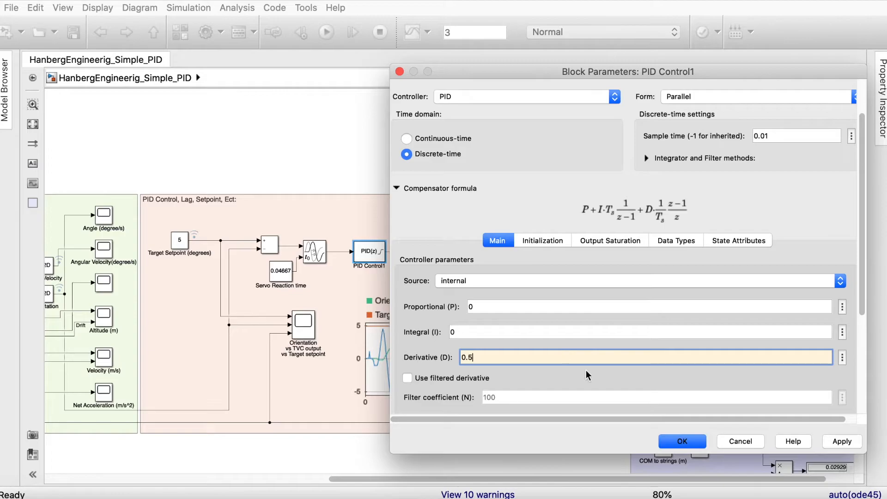
pyautogui.click(681, 441)
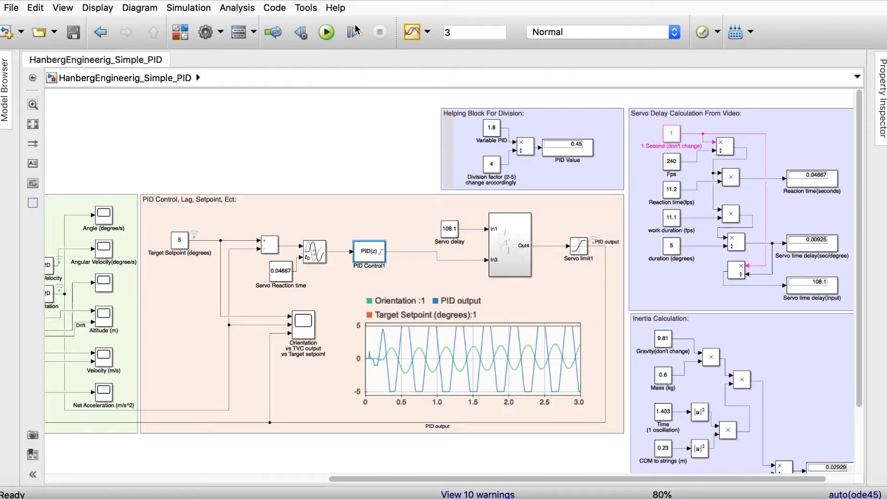
pyautogui.click(326, 31)
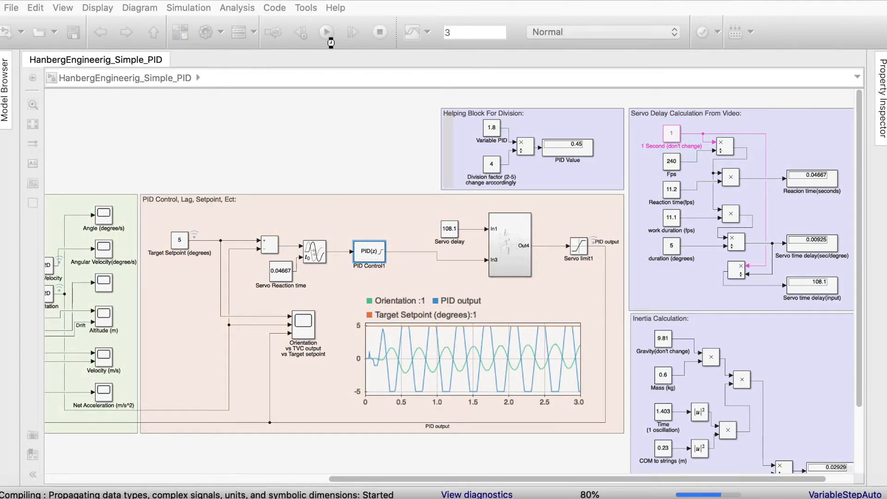
pyautogui.click(327, 32)
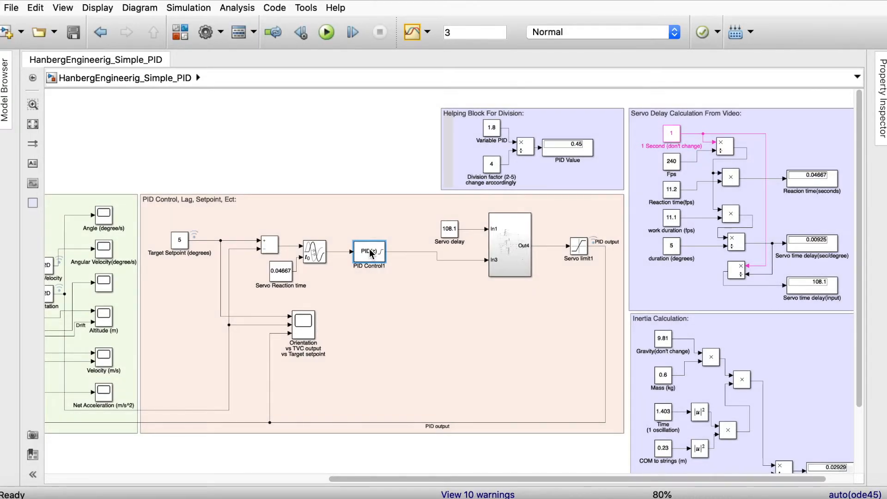
# - Lower the derivative gain to 0.3, rerun, and inspect the orientation scope response
pyautogui.doubleClick(369, 251)
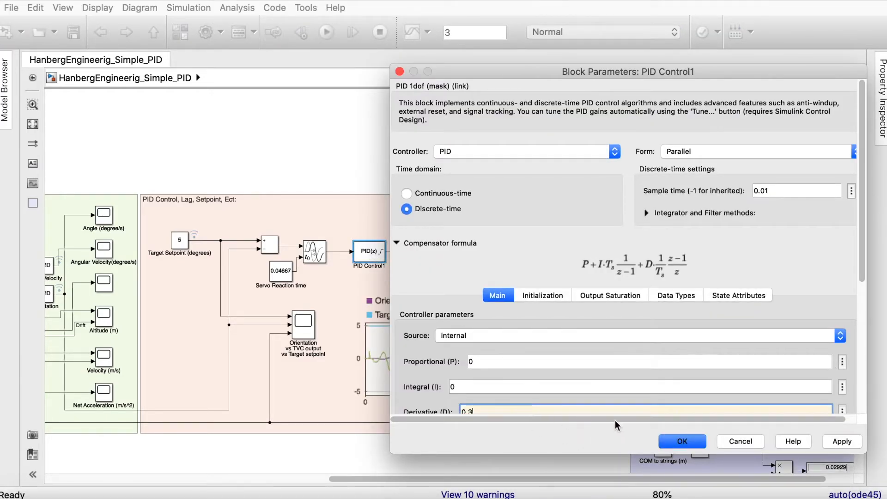
pyautogui.click(681, 441)
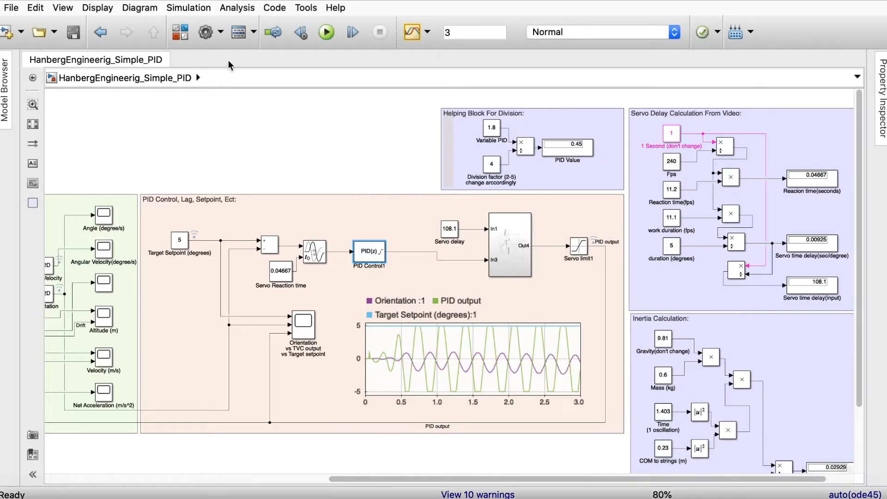
pyautogui.click(326, 31)
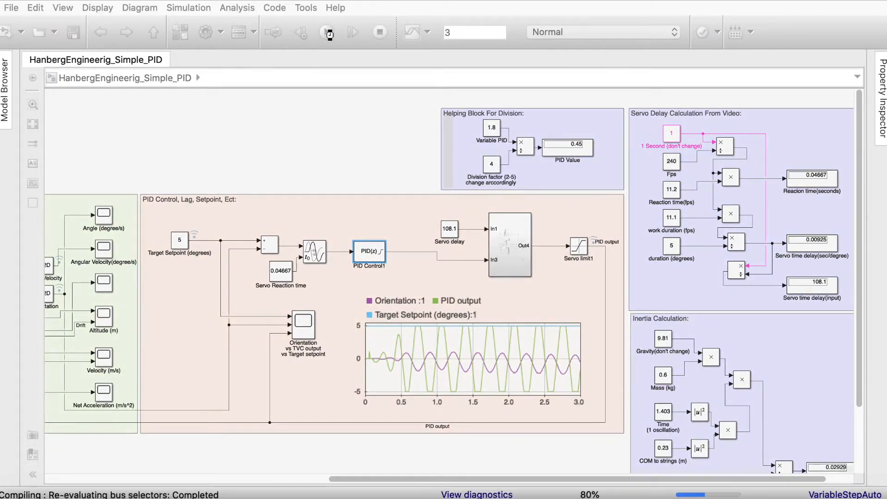
pyautogui.click(326, 31)
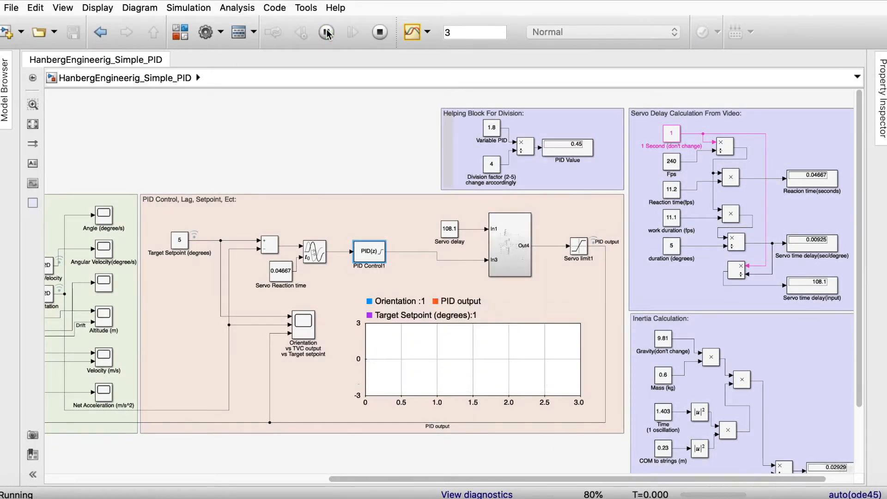
pyautogui.click(327, 31)
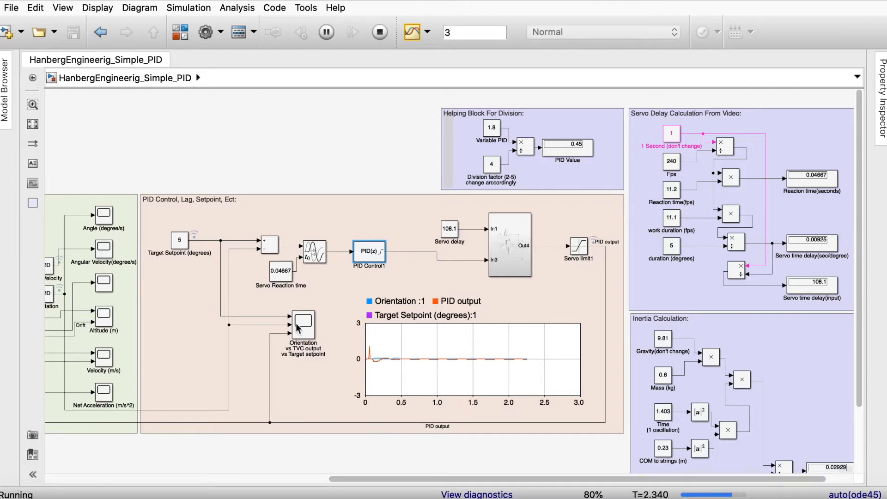
pyautogui.click(379, 32)
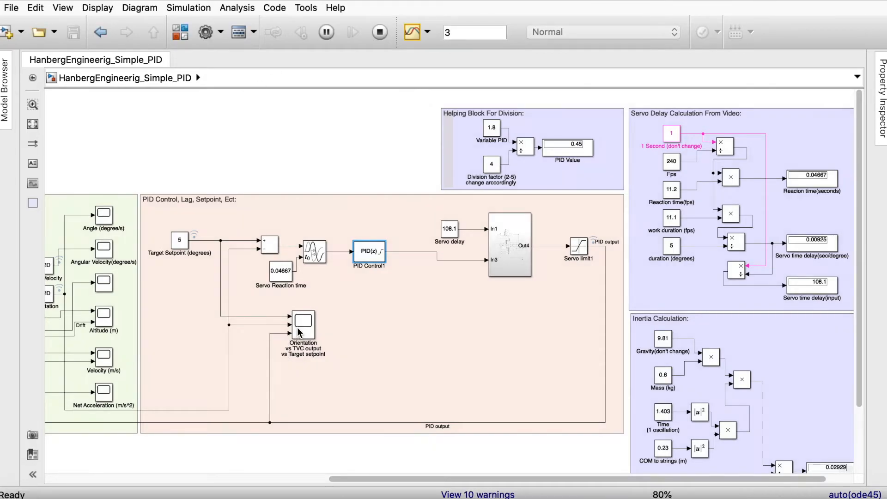
pyautogui.doubleClick(302, 331)
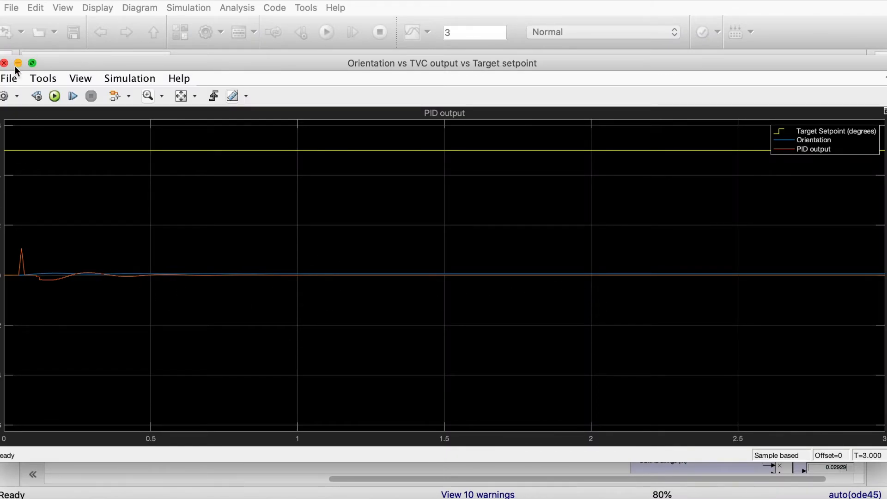
pyautogui.click(4, 63)
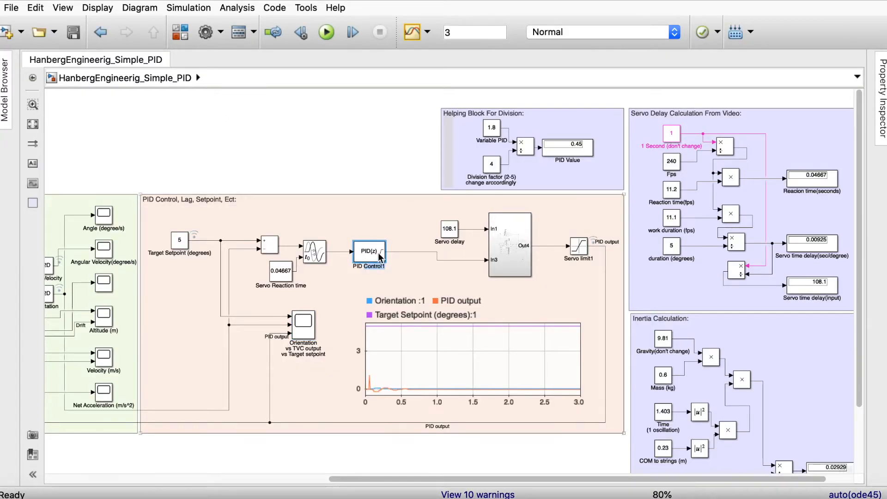
# - Keep derivative at 0.3 and rerun from the scope, showing a small persistent ripple
pyautogui.doubleClick(369, 250)
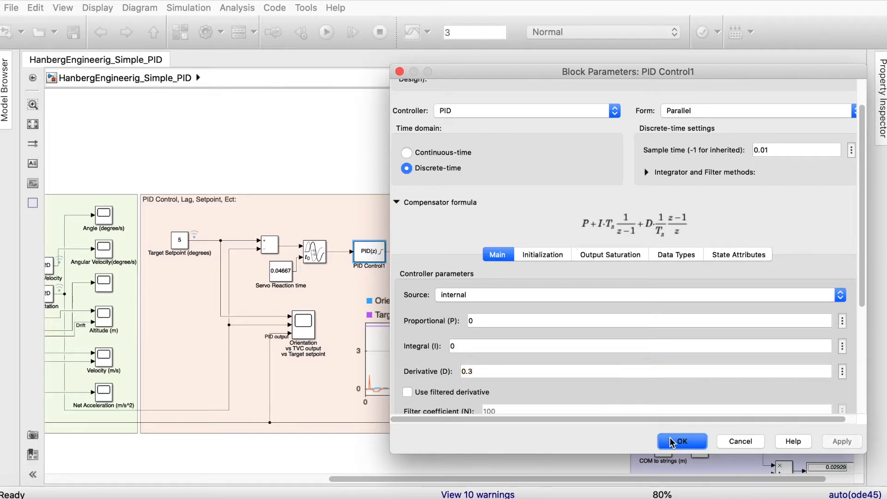
pyautogui.click(682, 442)
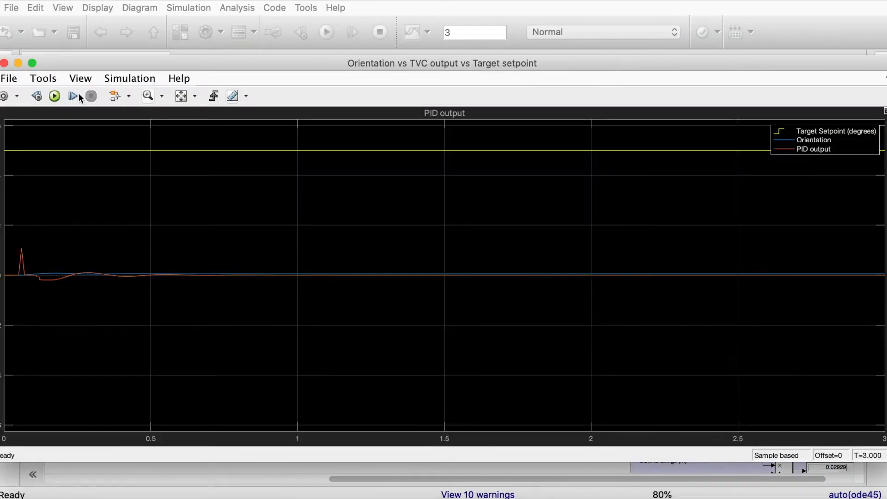
pyautogui.click(54, 95)
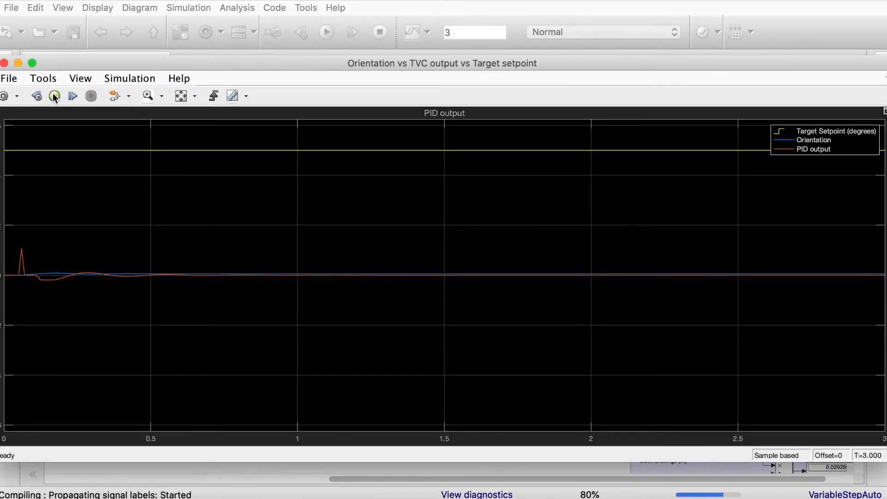
pyautogui.click(53, 95)
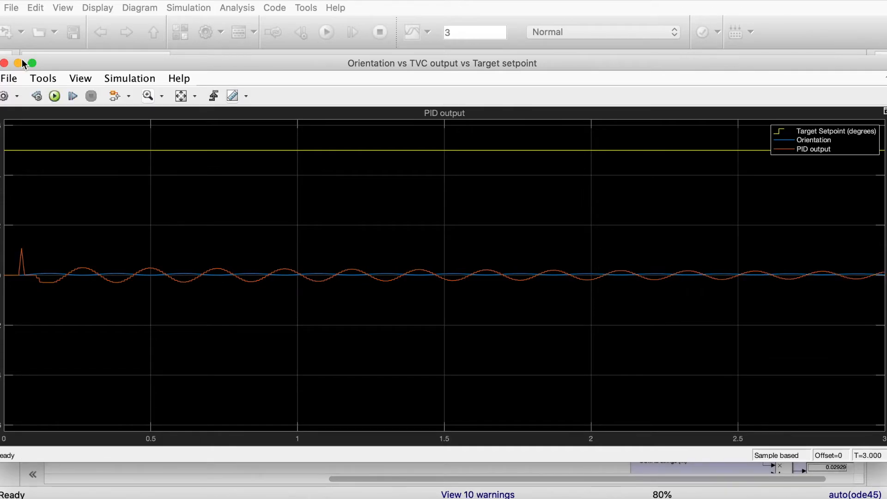
pyautogui.click(5, 63)
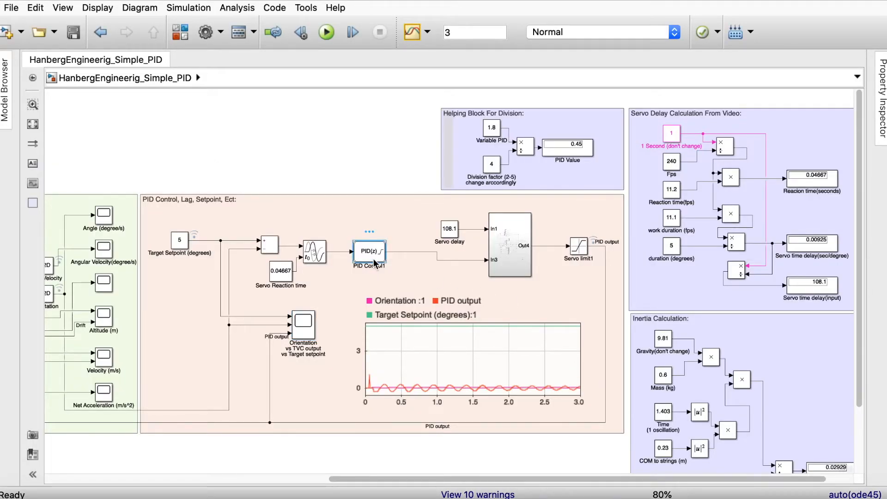
# - Confirm derivative gain 0.32, set the Variable PID constant to 3.2, and rerun the model
pyautogui.doubleClick(369, 251)
pyautogui.write('0.32')
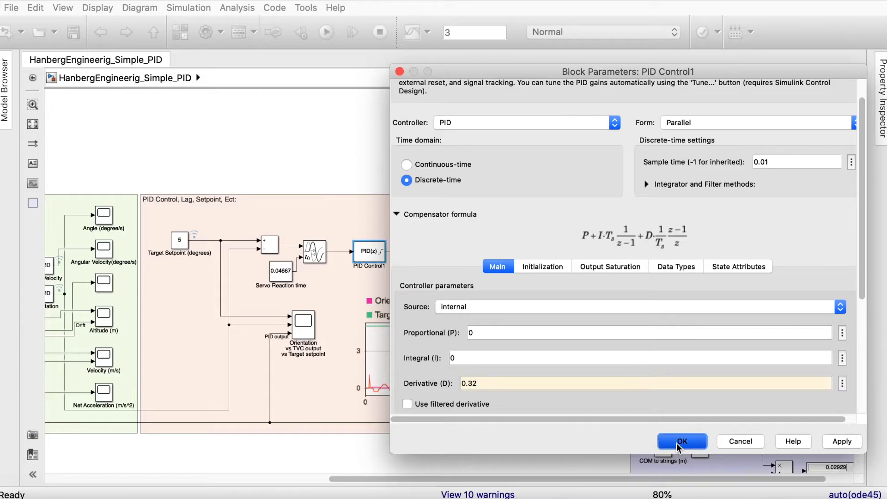
pyautogui.click(682, 442)
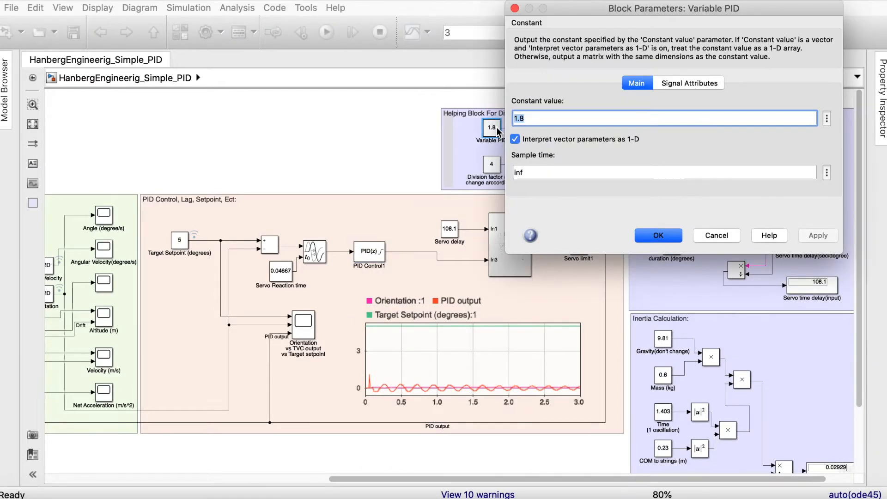
pyautogui.write('3.2')
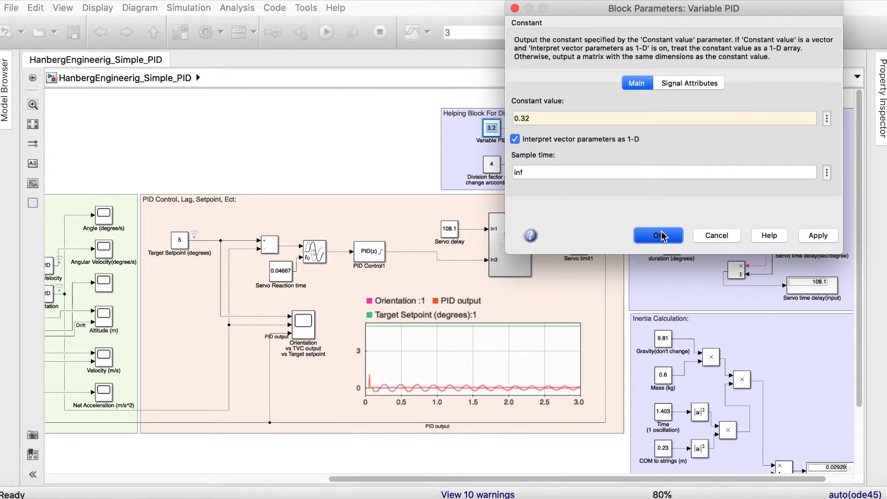
pyautogui.click(657, 235)
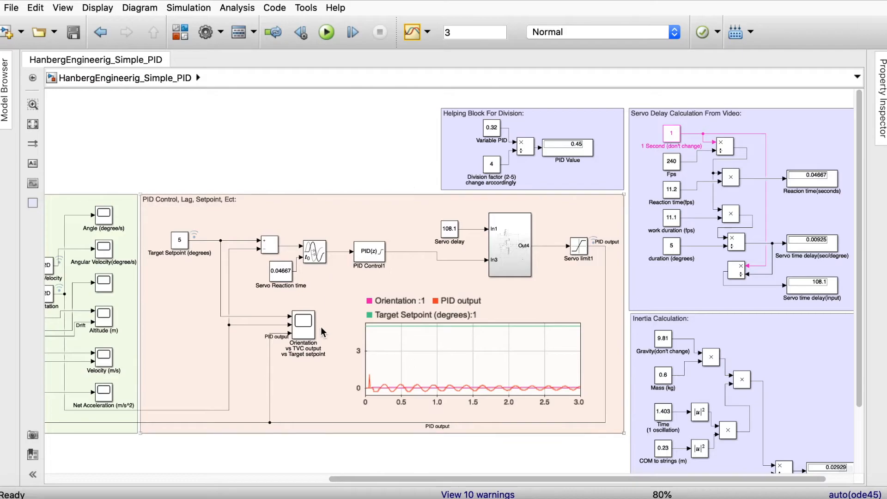
pyautogui.click(326, 32)
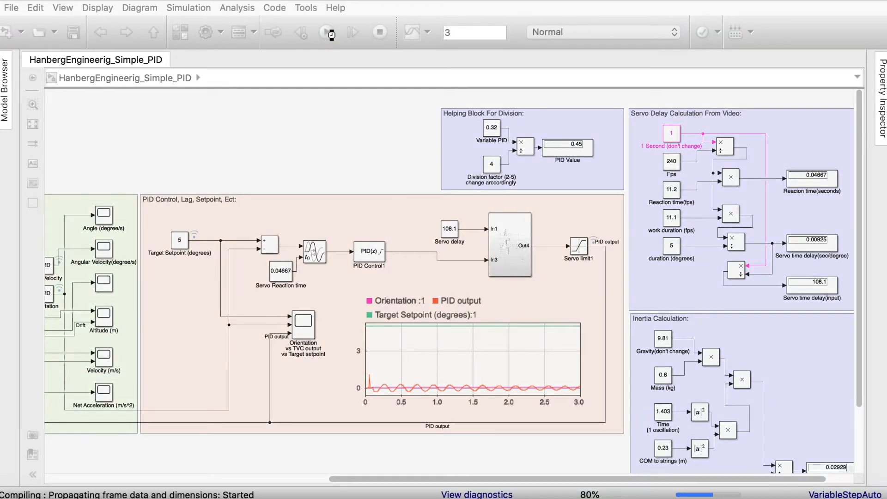
pyautogui.click(326, 32)
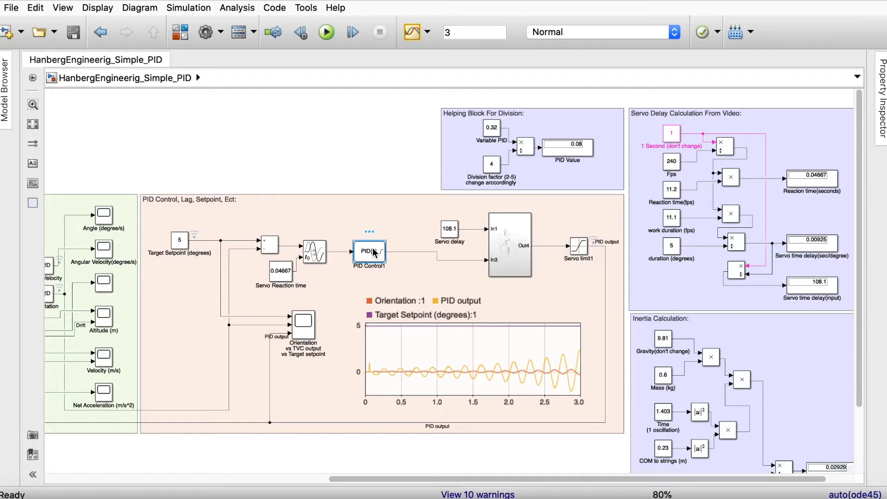
# - Rerun with derivative 0.08, then set the Variable PID constant to 1.4 and run again
pyautogui.doubleClick(369, 250)
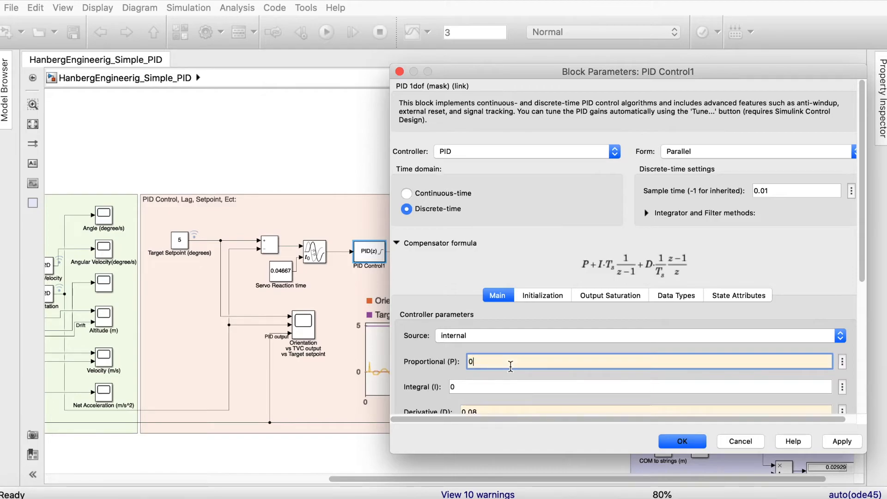
pyautogui.click(683, 441)
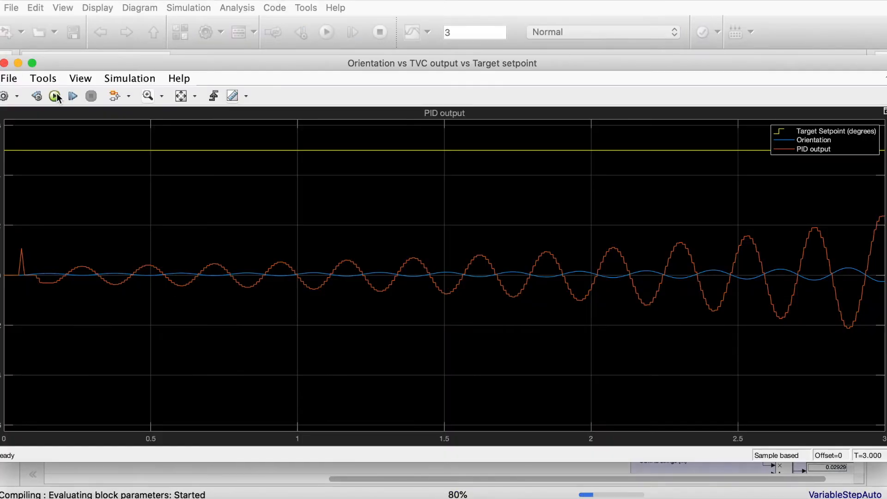
pyautogui.click(55, 95)
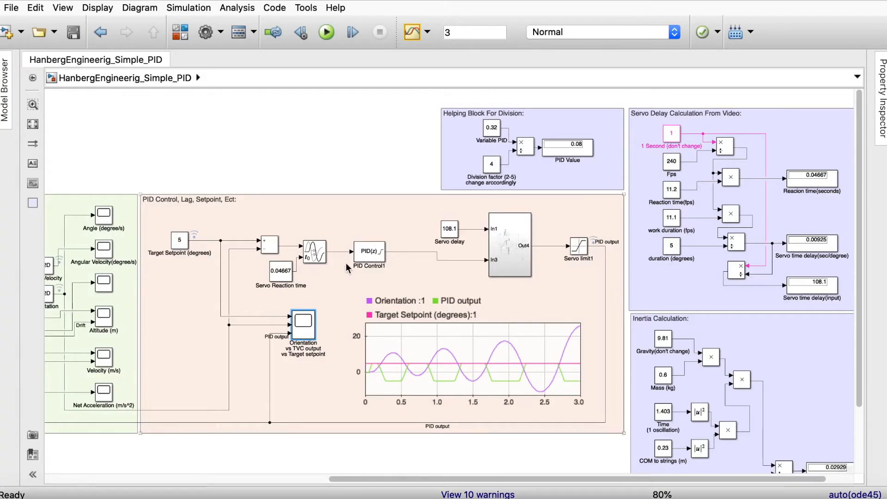
pyautogui.click(326, 31)
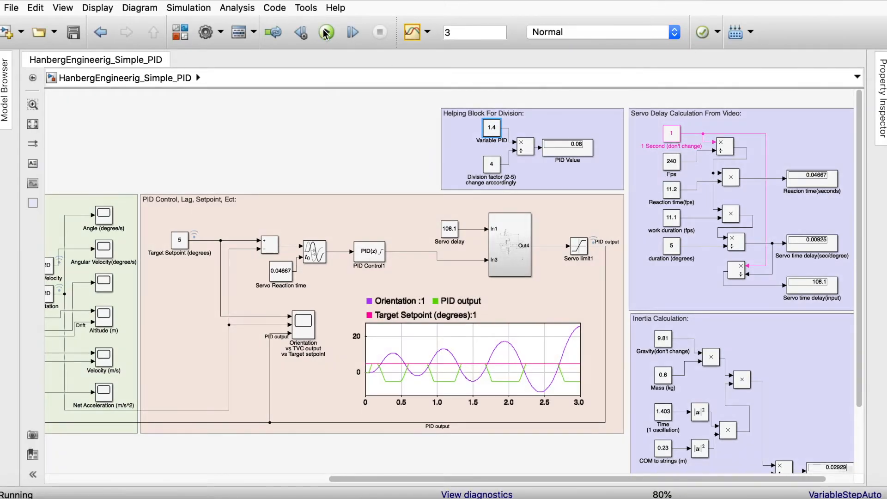
# - Set PID Control1 to proportional 0.35, integral 0.525, derivative 0.08 and rerun
pyautogui.doubleClick(368, 250)
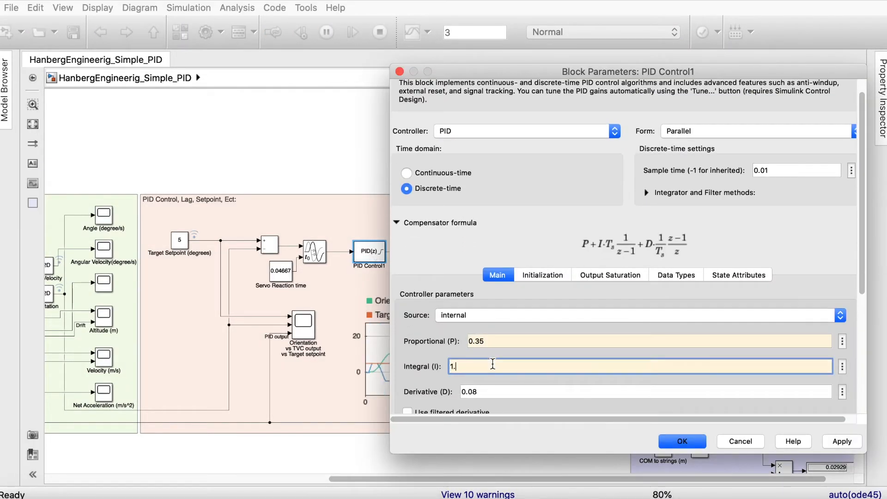
pyautogui.click(681, 441)
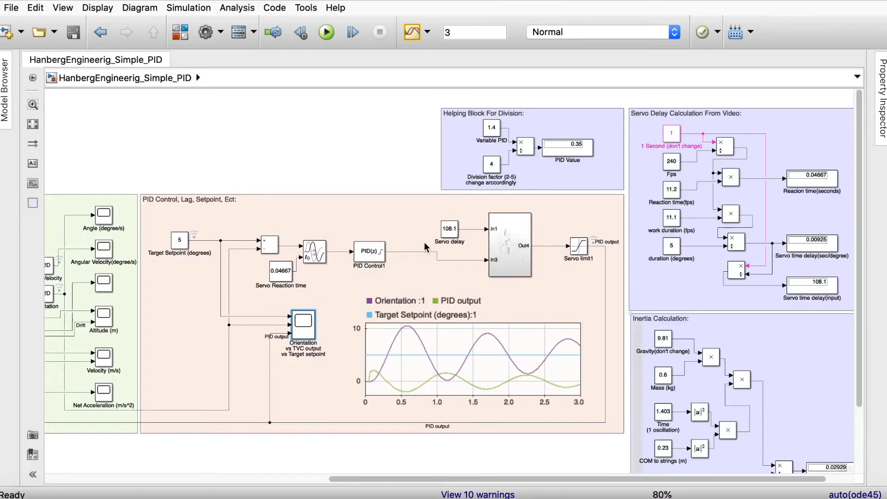
pyautogui.click(325, 31)
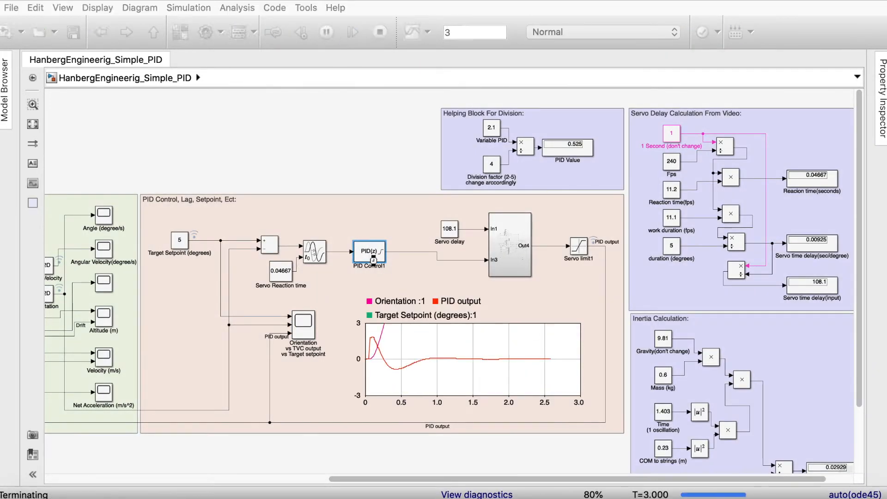
pyautogui.doubleClick(369, 251)
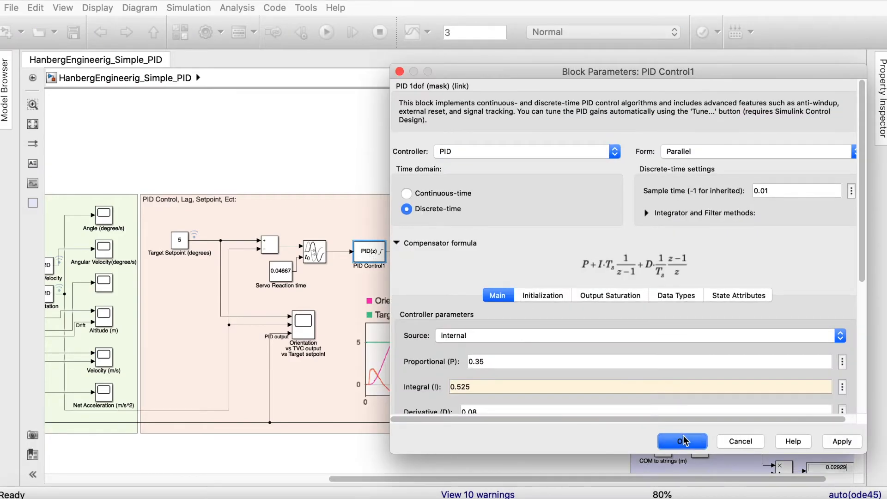
pyautogui.click(682, 442)
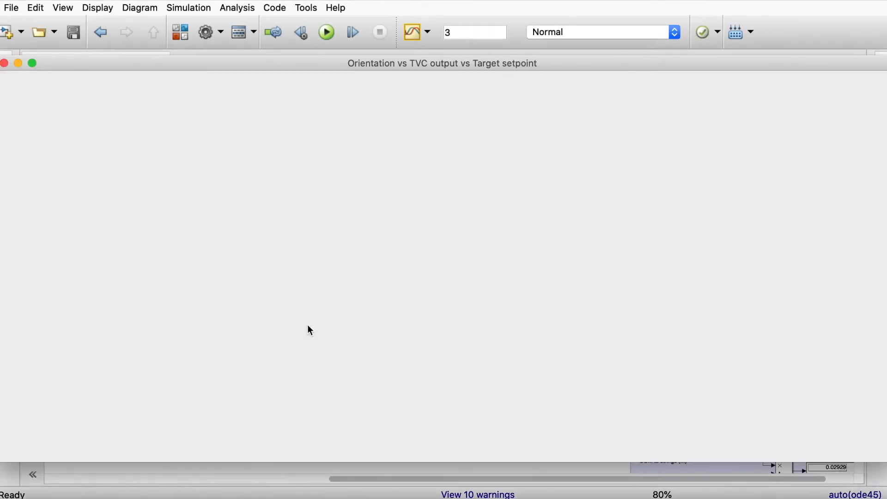
# - Run the simulation and confirm orientation overshoots near 7 then settles at setpoint 5
pyautogui.click(326, 31)
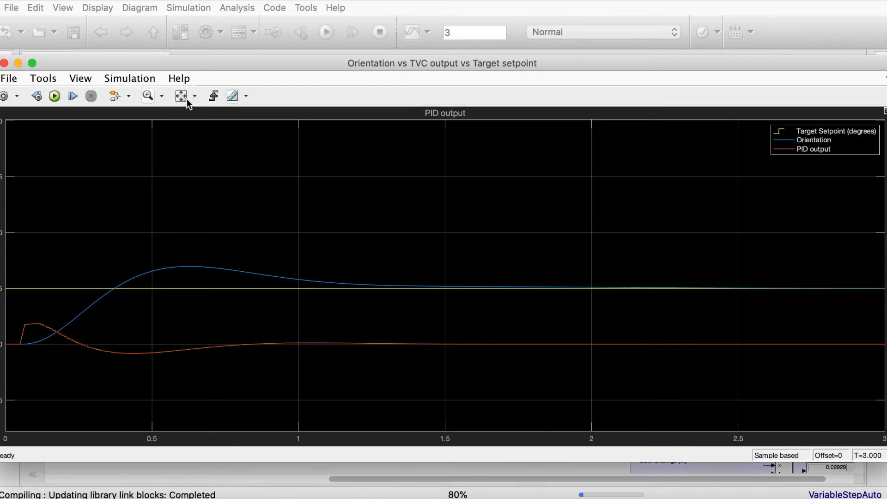
pyautogui.moveTo(181, 96)
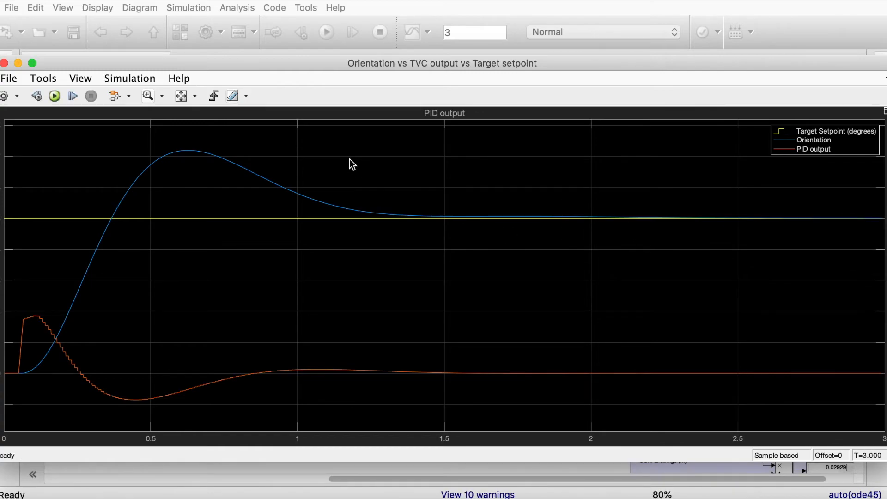
pyautogui.moveTo(589, 232)
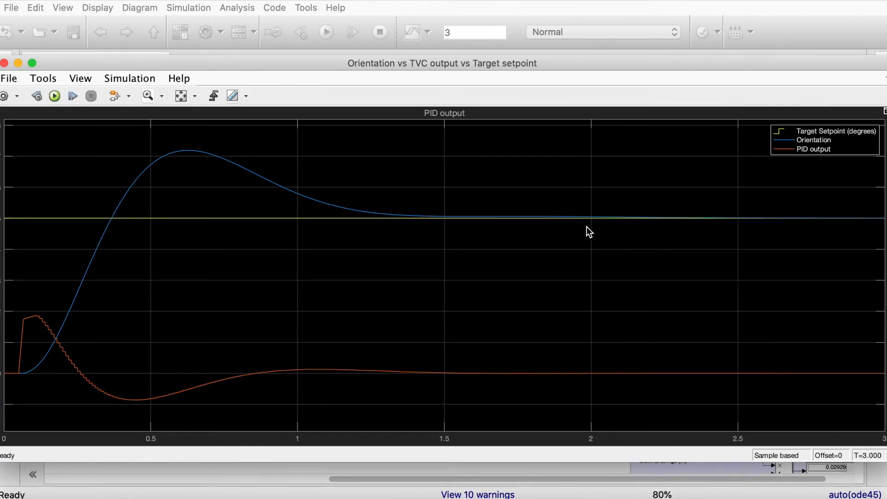
pyautogui.moveTo(202, 174)
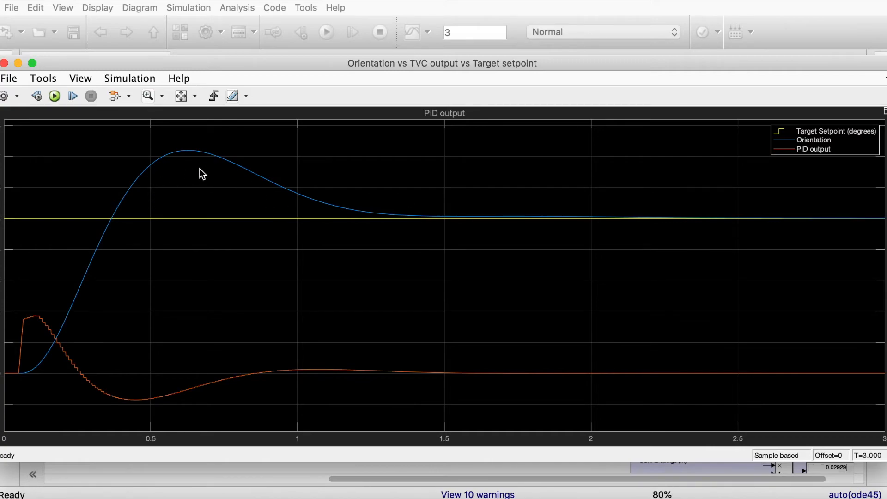
pyautogui.moveTo(450, 223)
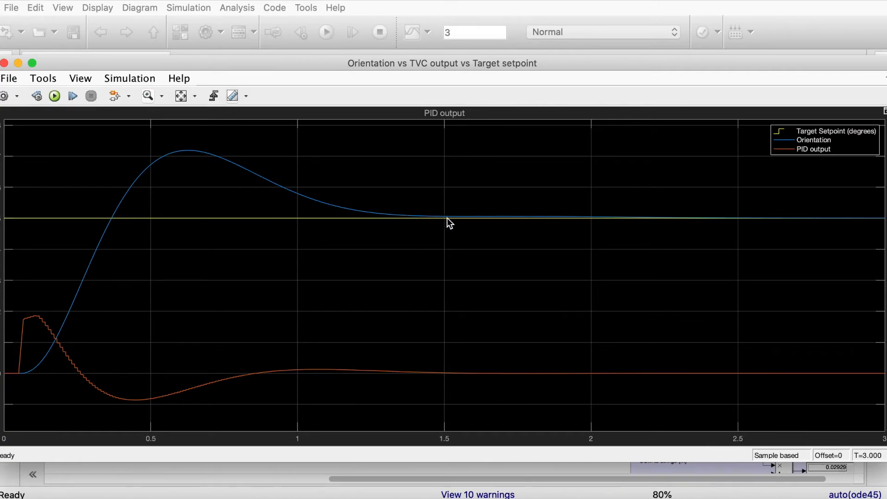
pyautogui.moveTo(281, 238)
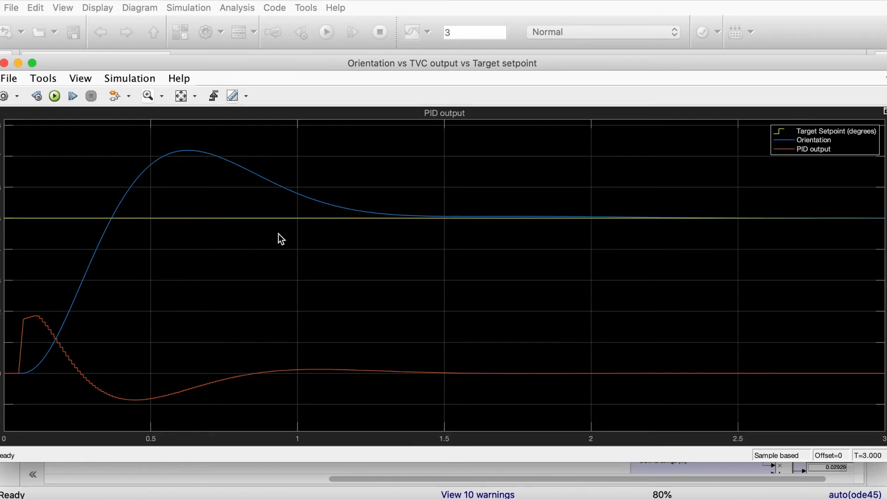
pyautogui.moveTo(348, 288)
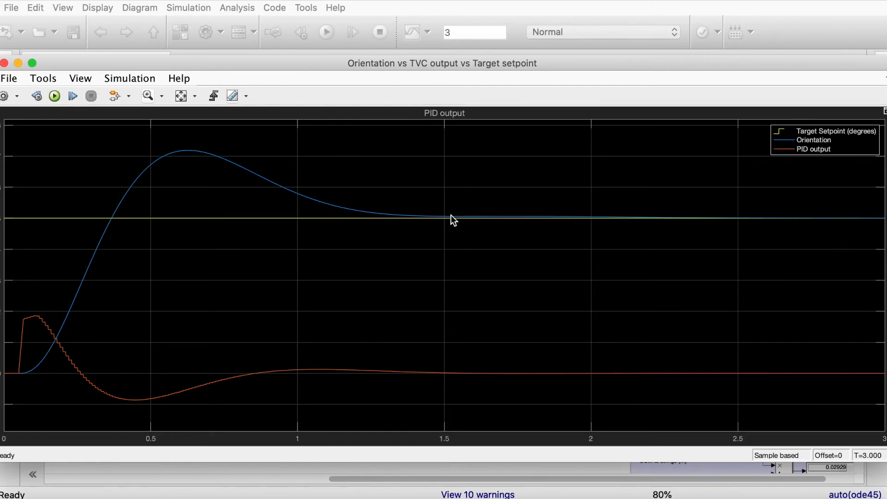
pyautogui.moveTo(789, 229)
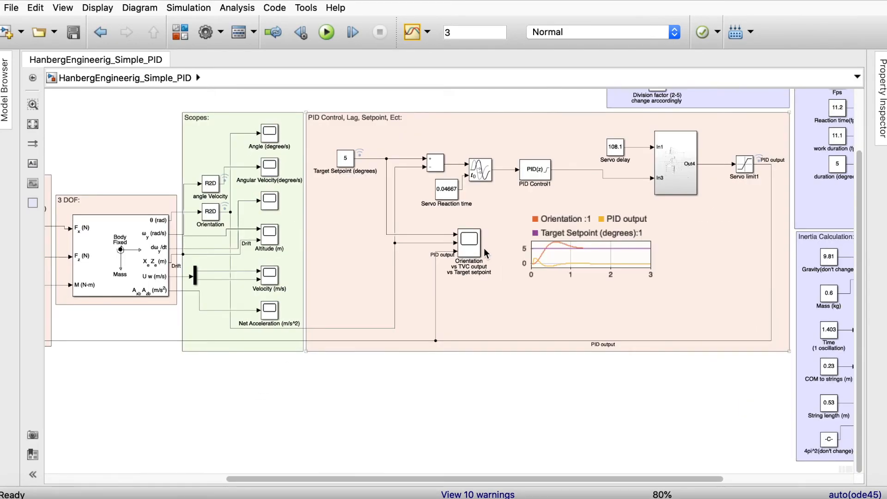
# - Rerun the model from the orientation scope, confirming a single overshoot before settling on the setpoint
pyautogui.doubleClick(468, 240)
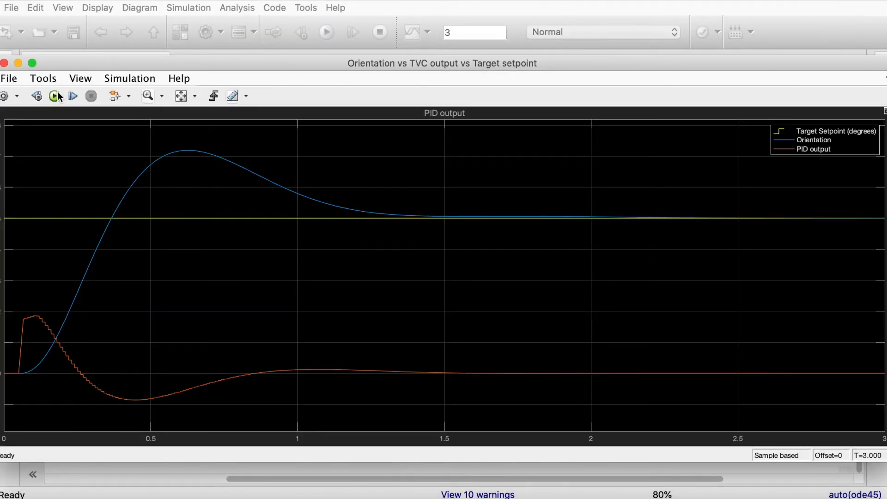
pyautogui.click(53, 96)
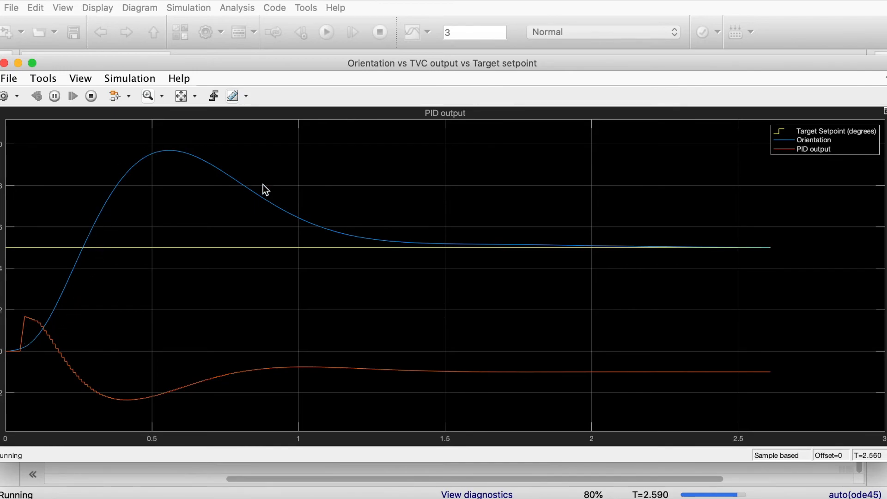
pyautogui.moveTo(160, 269)
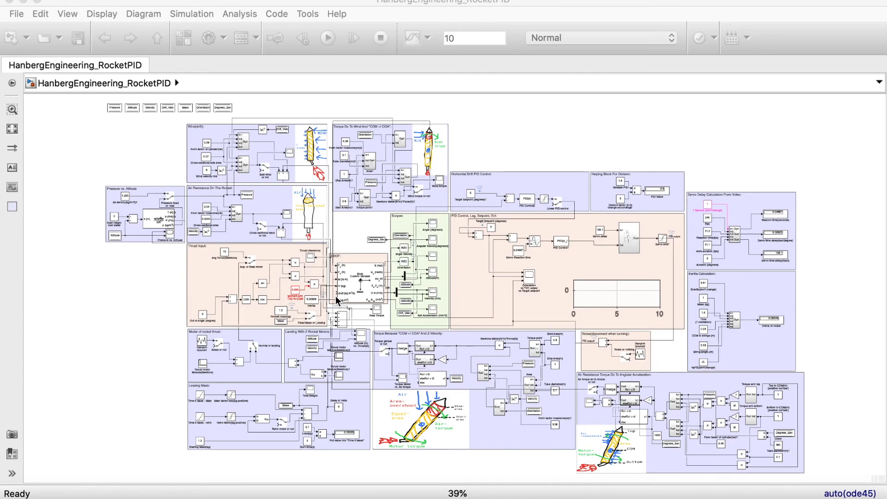
pyautogui.moveTo(577, 296)
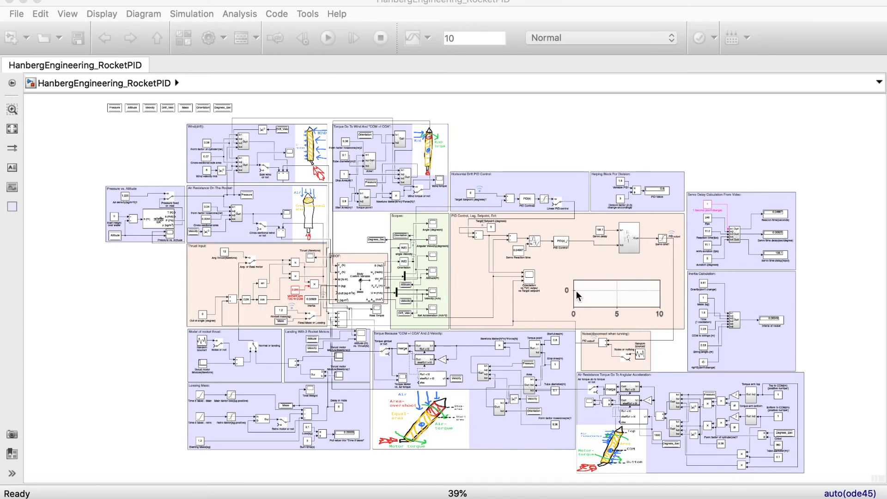
pyautogui.moveTo(609, 357)
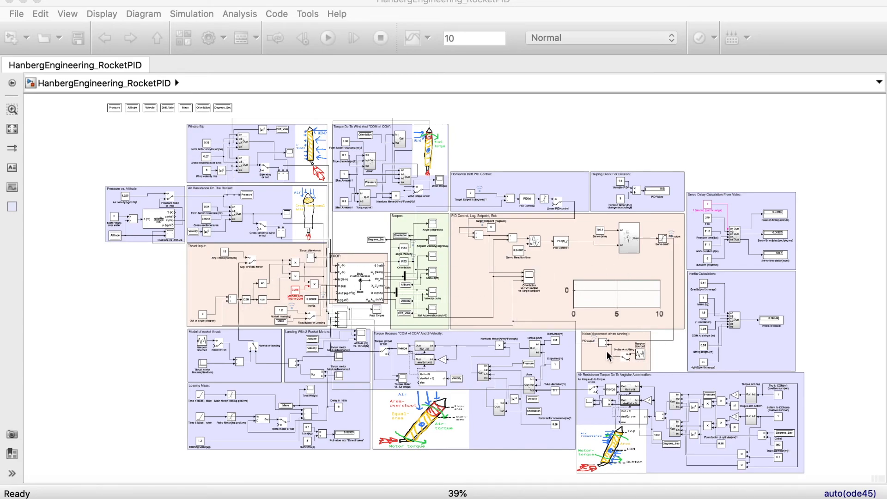
pyautogui.moveTo(363, 422)
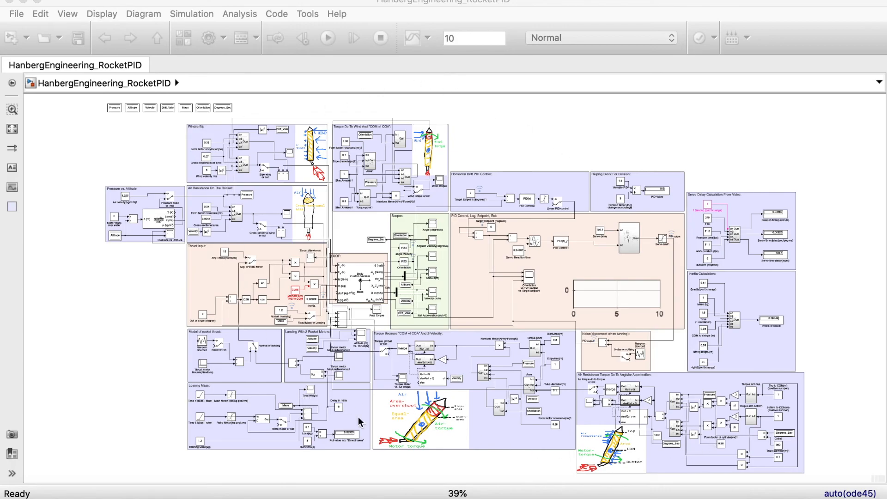
pyautogui.moveTo(324, 164)
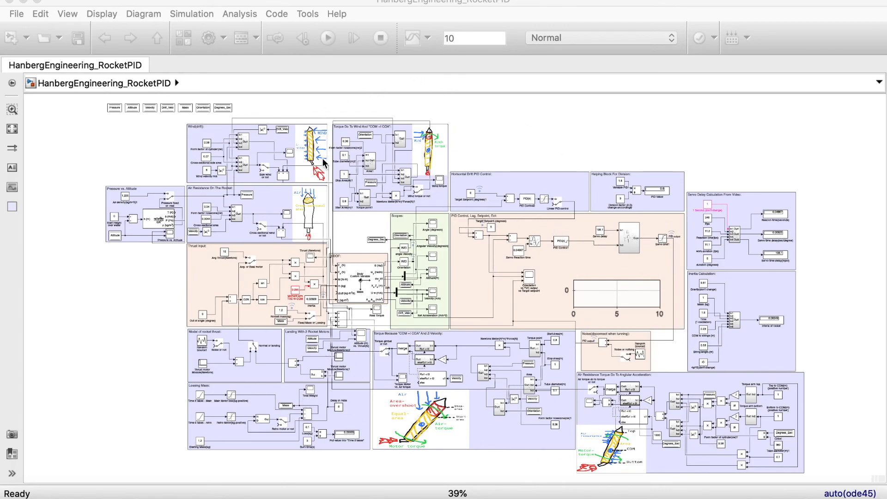
pyautogui.moveTo(470, 249)
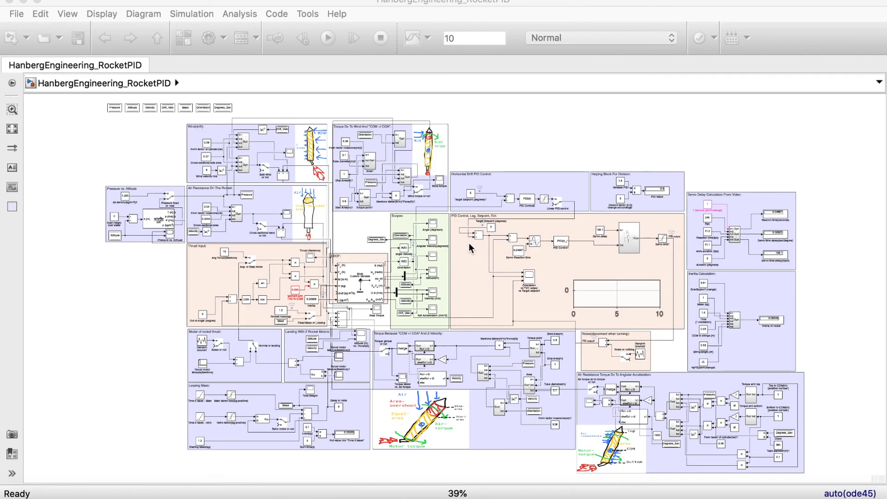